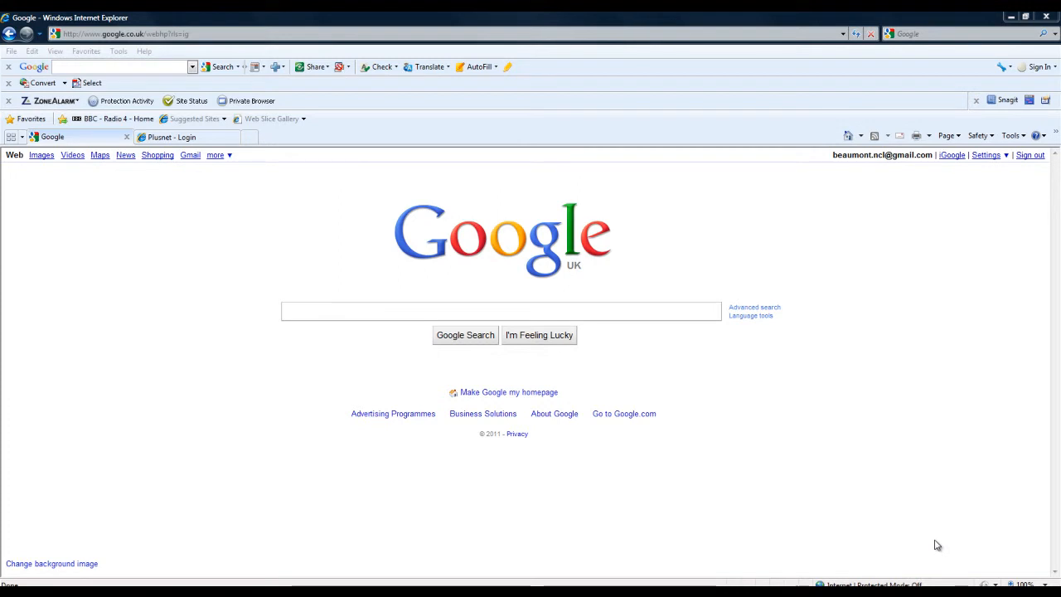
mouse_move(544, 420)
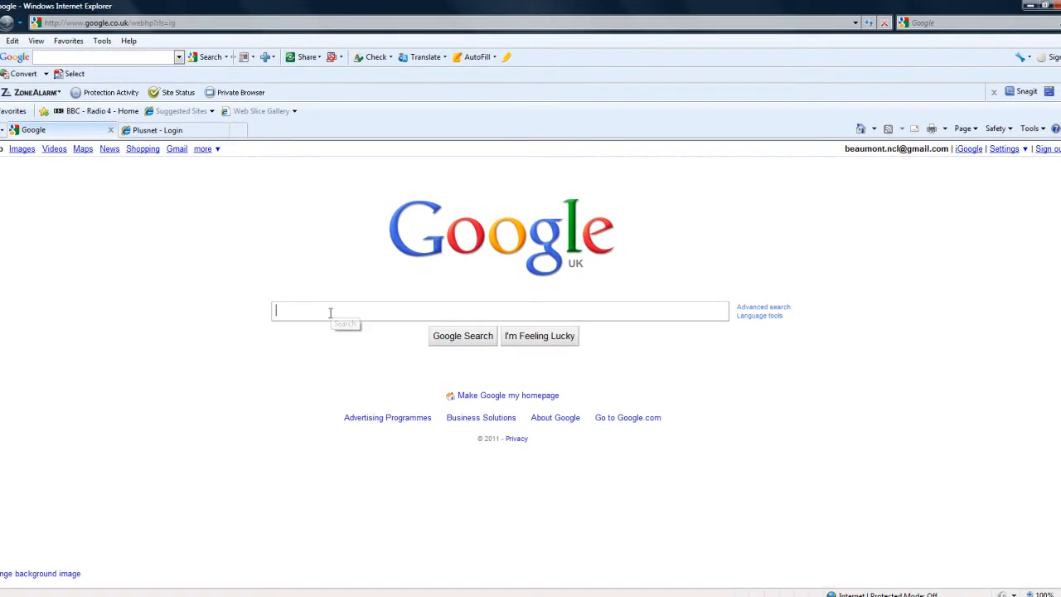
Search Google for 'r' and go to The R Project for Statistical Computing home page.
type("r")
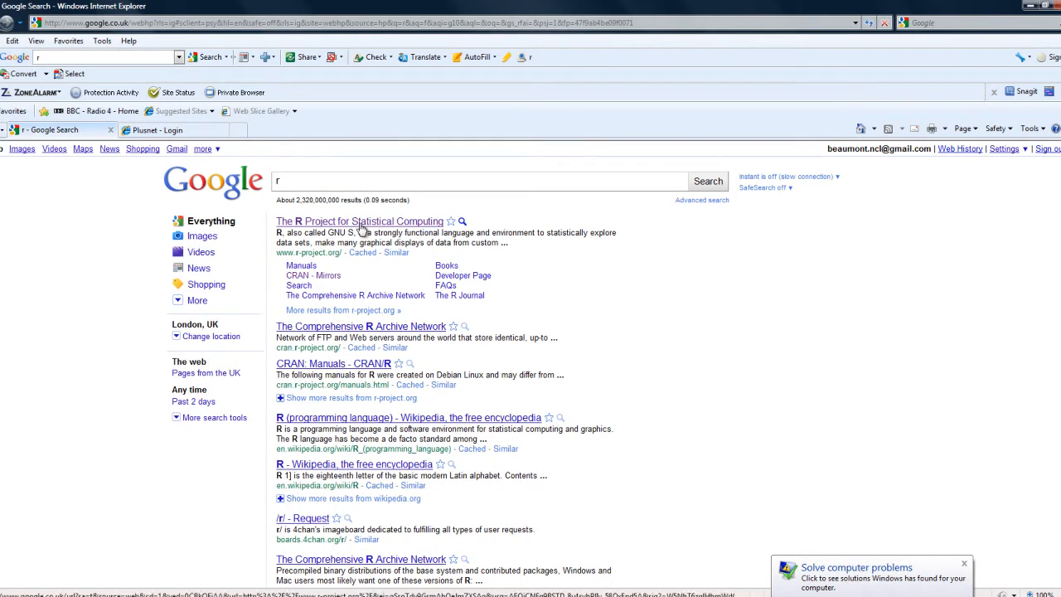
left_click(345, 220)
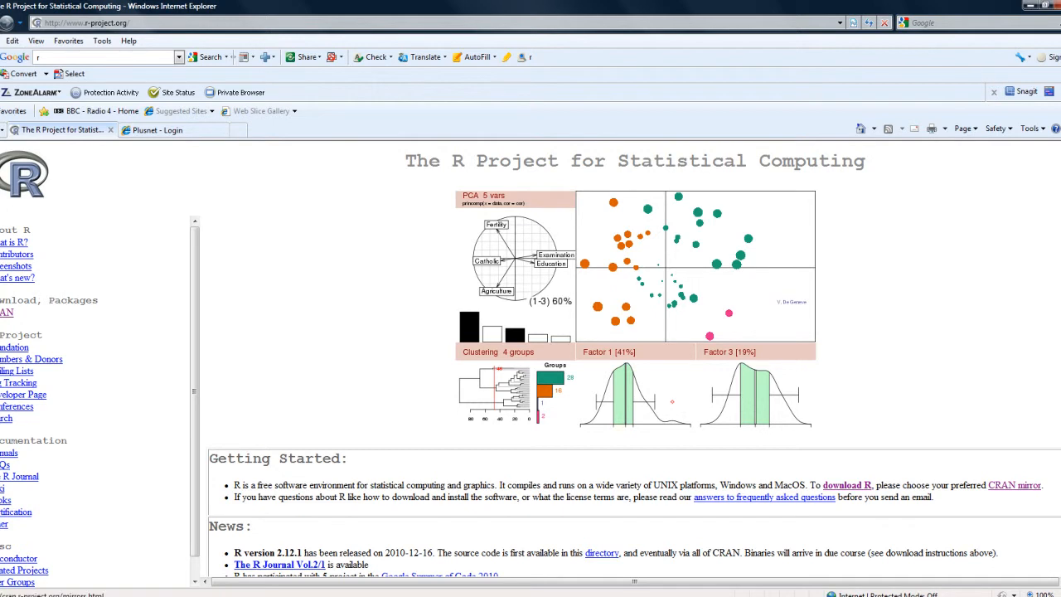
Go to the CRAN Mirrors list and bring the UK mirror entries into view.
left_click(1030, 488)
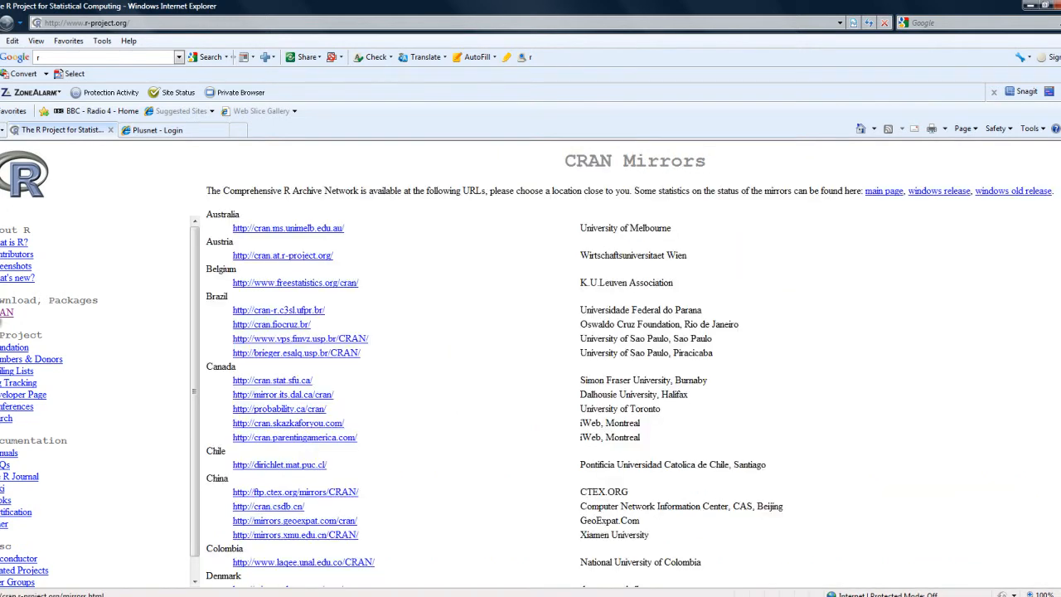
mouse_move(374, 239)
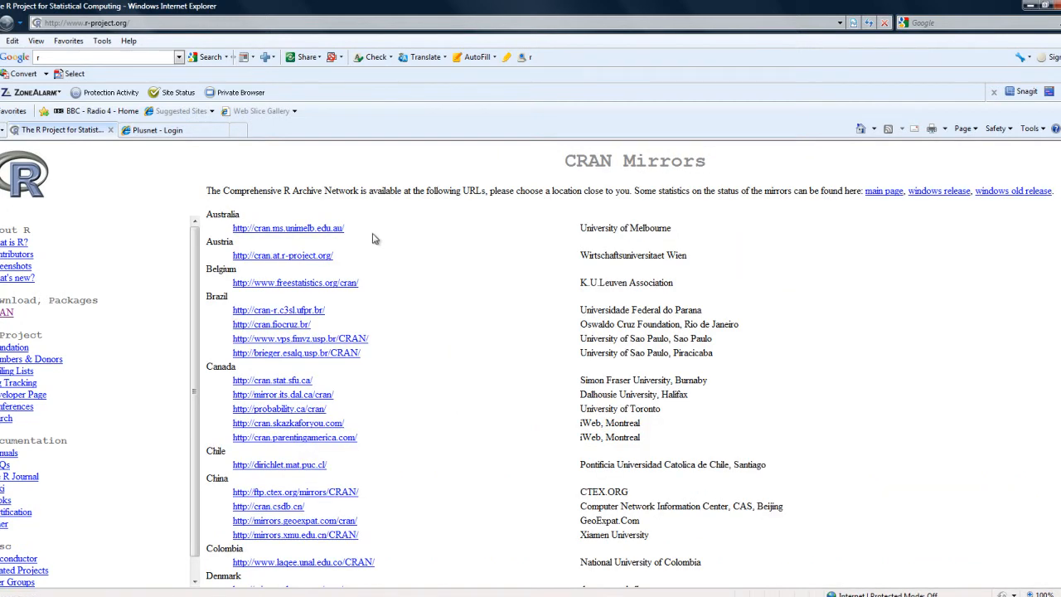
mouse_move(424, 484)
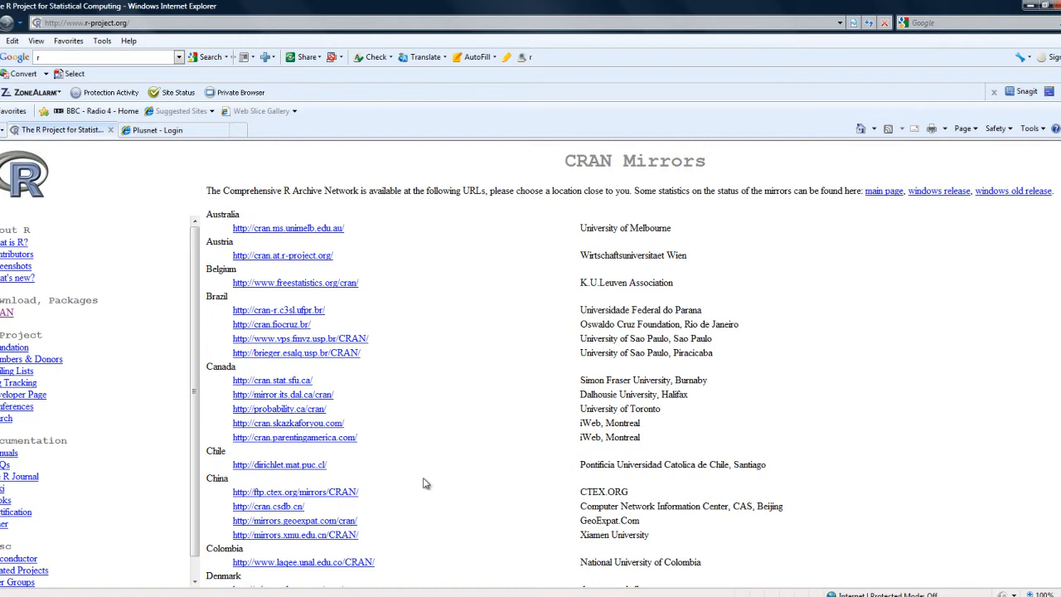
scroll("down", 3)
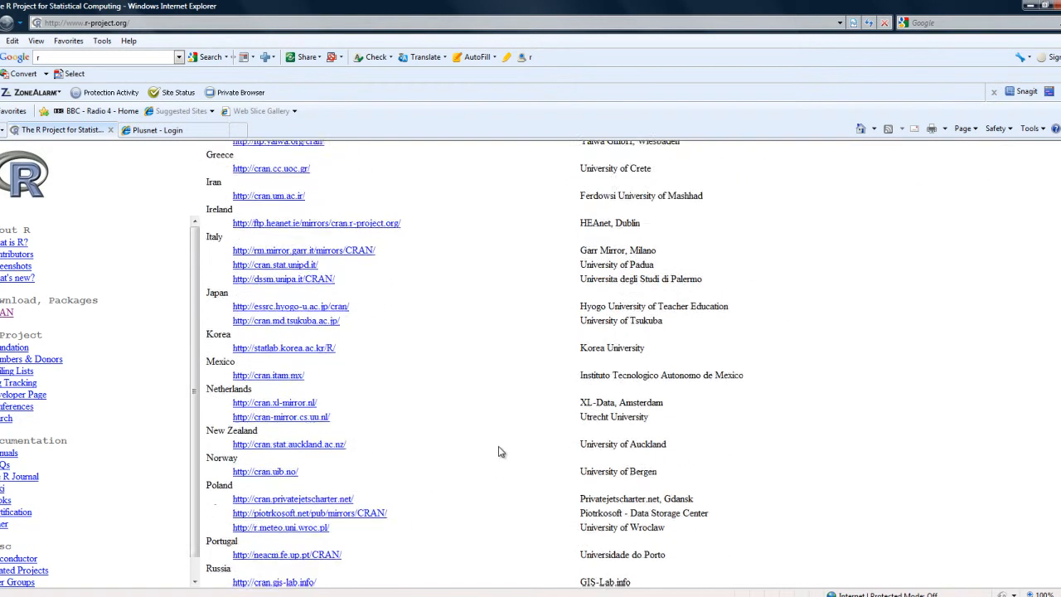
scroll("down", 3)
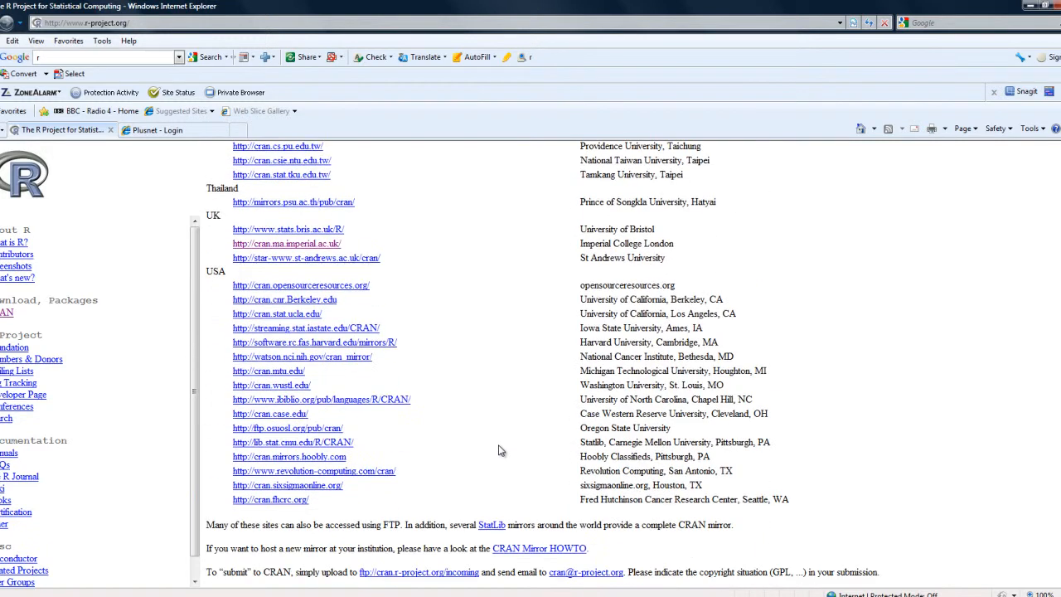
scroll("up", 3)
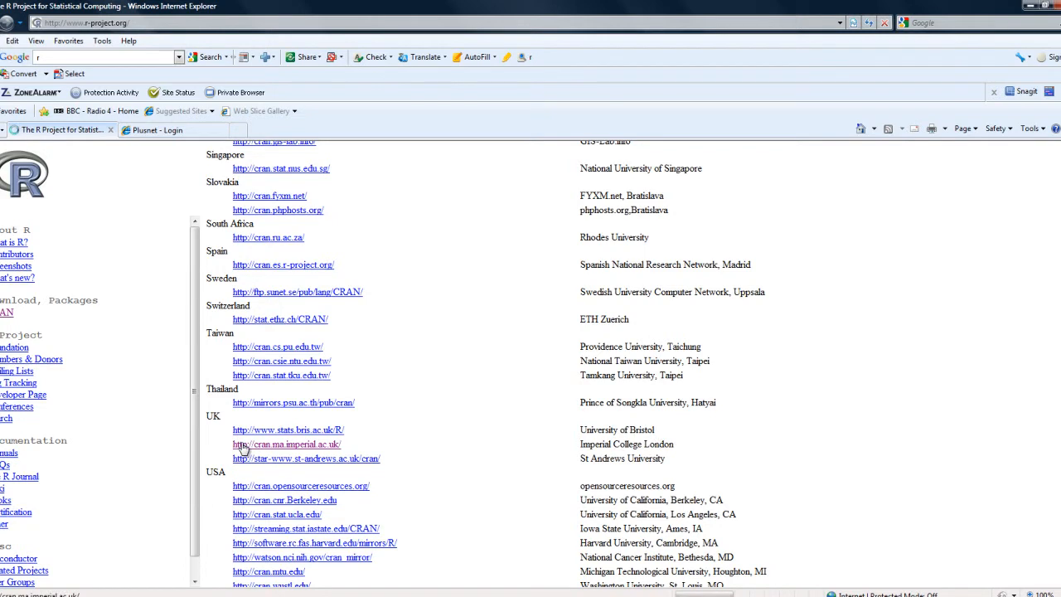
From the Imperial College London mirror, reach the base R-2.12.1 for Windows download page.
left_click(285, 444)
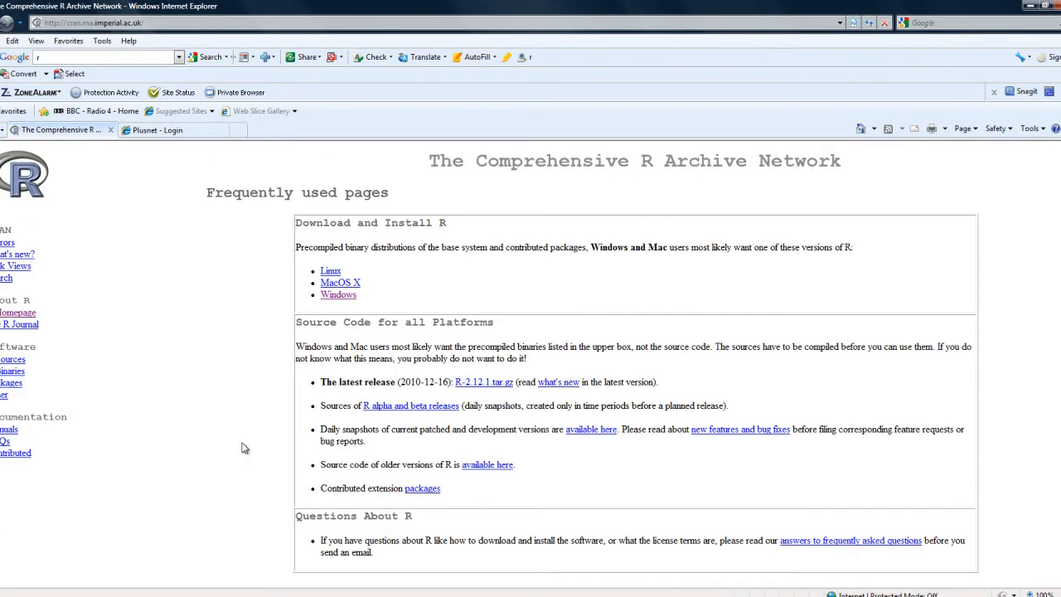
mouse_move(276, 236)
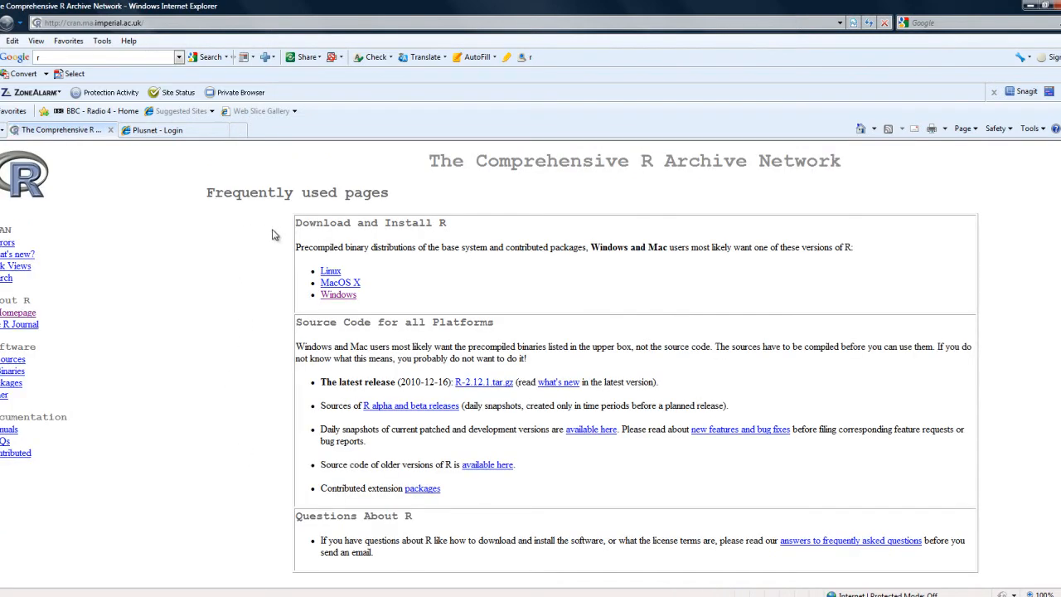
mouse_move(376, 315)
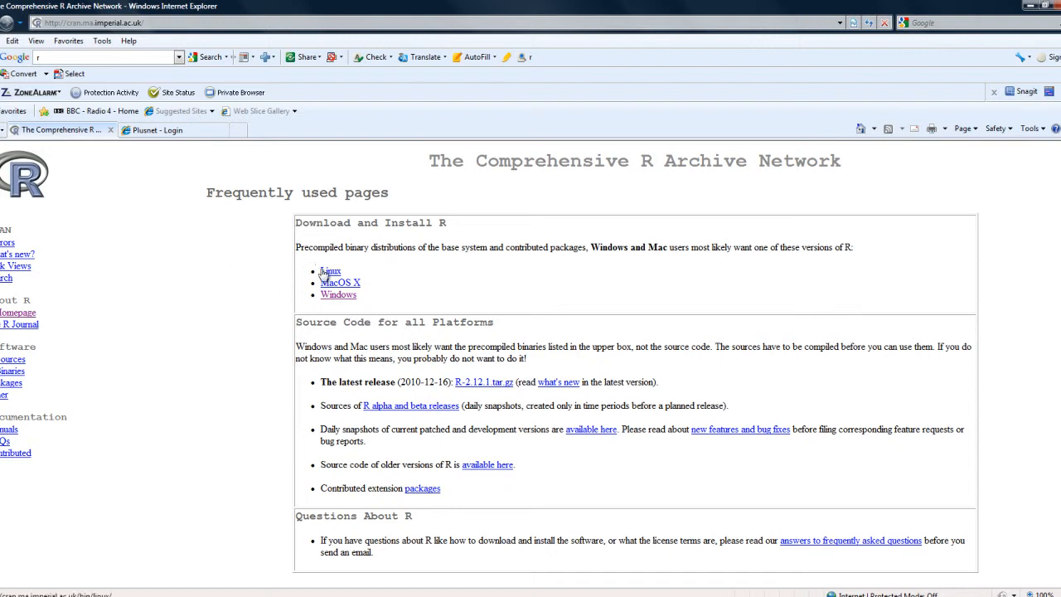
mouse_move(339, 299)
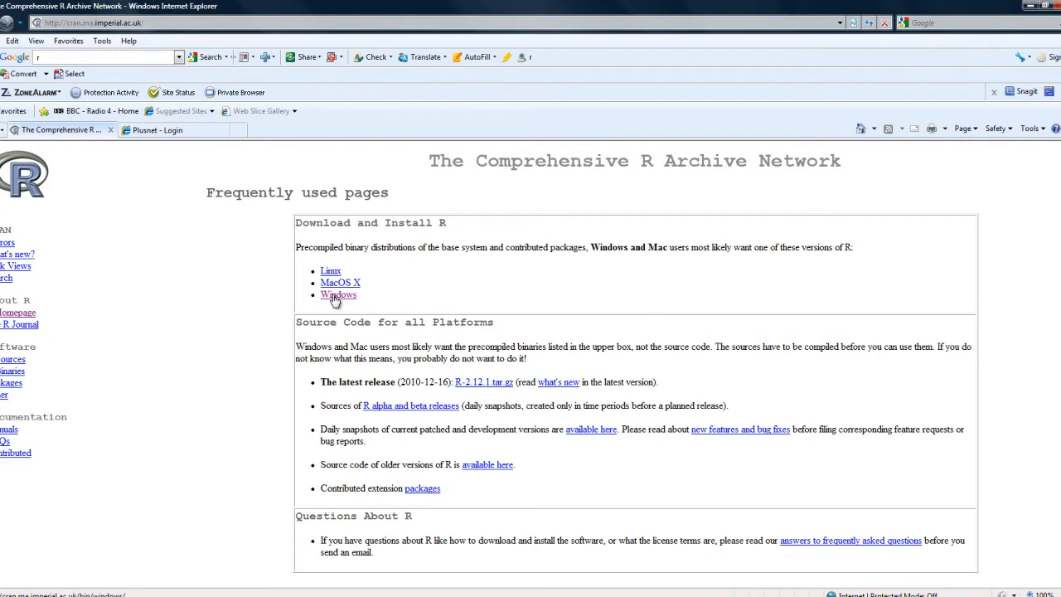
left_click(339, 295)
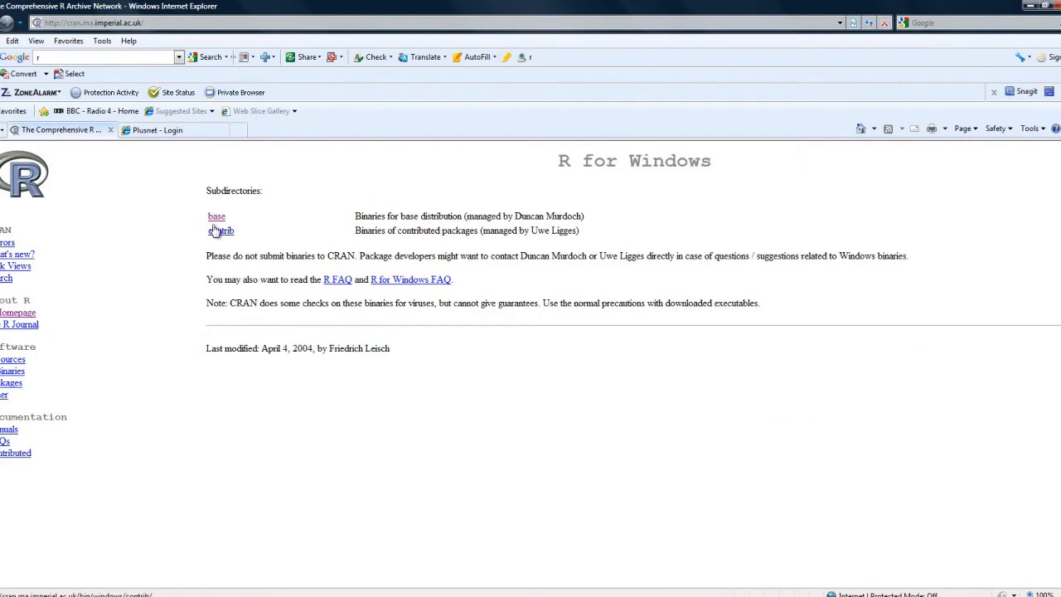
left_click(216, 215)
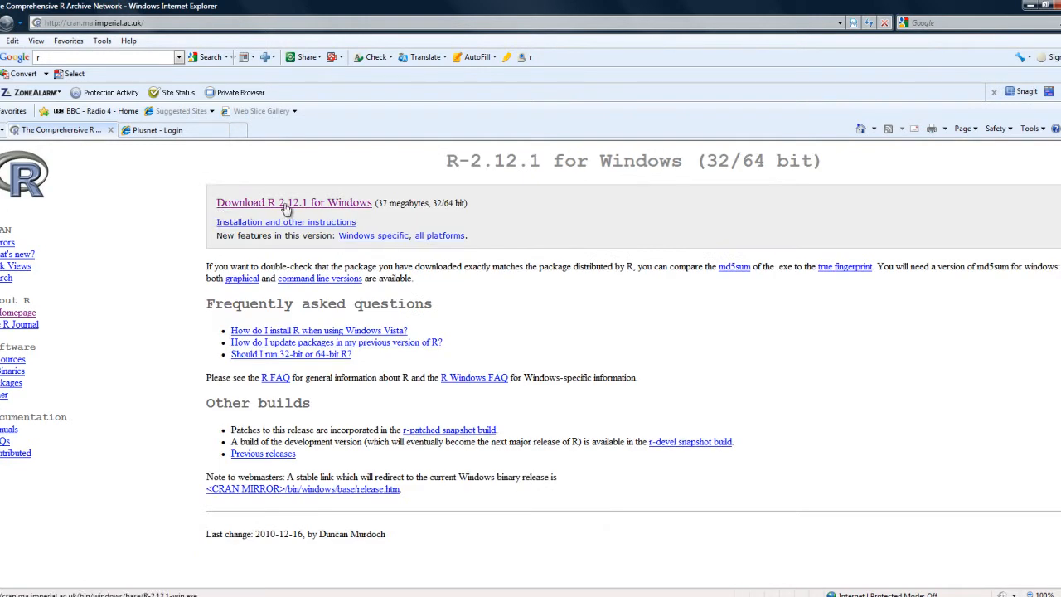
mouse_move(415, 217)
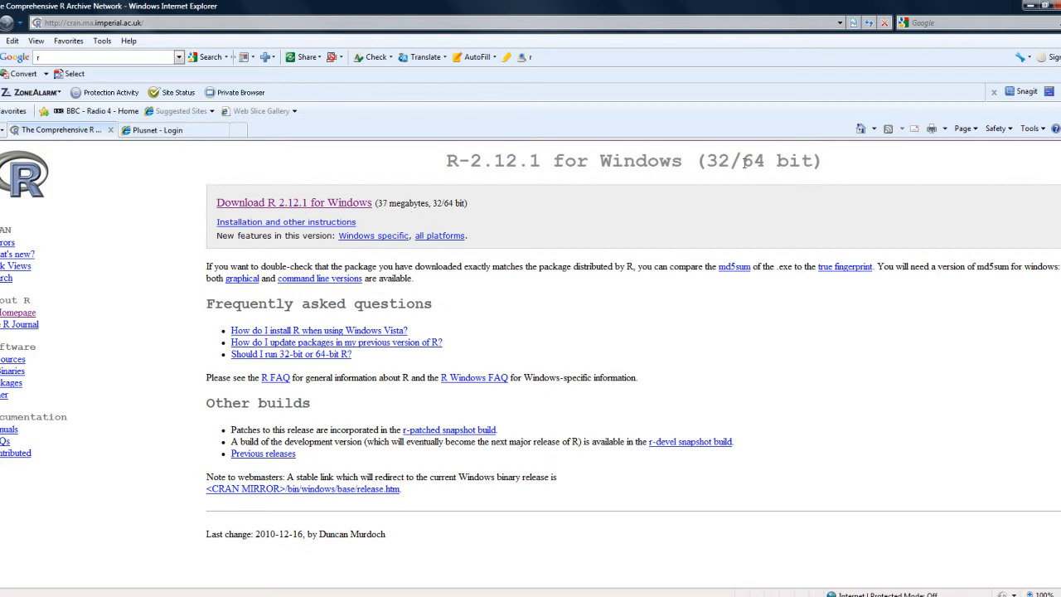
mouse_move(842, 171)
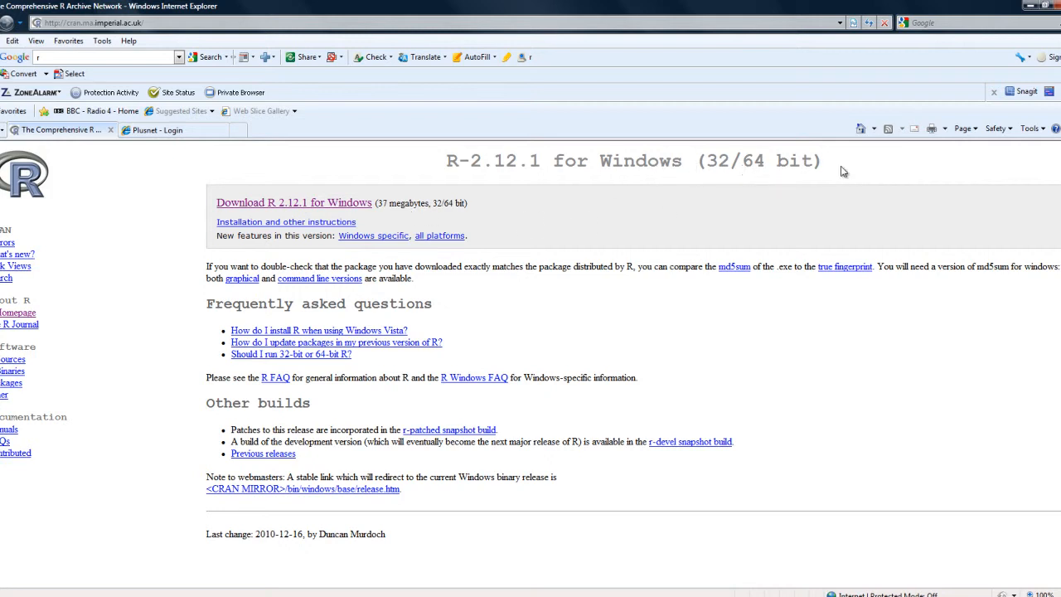
mouse_move(404, 250)
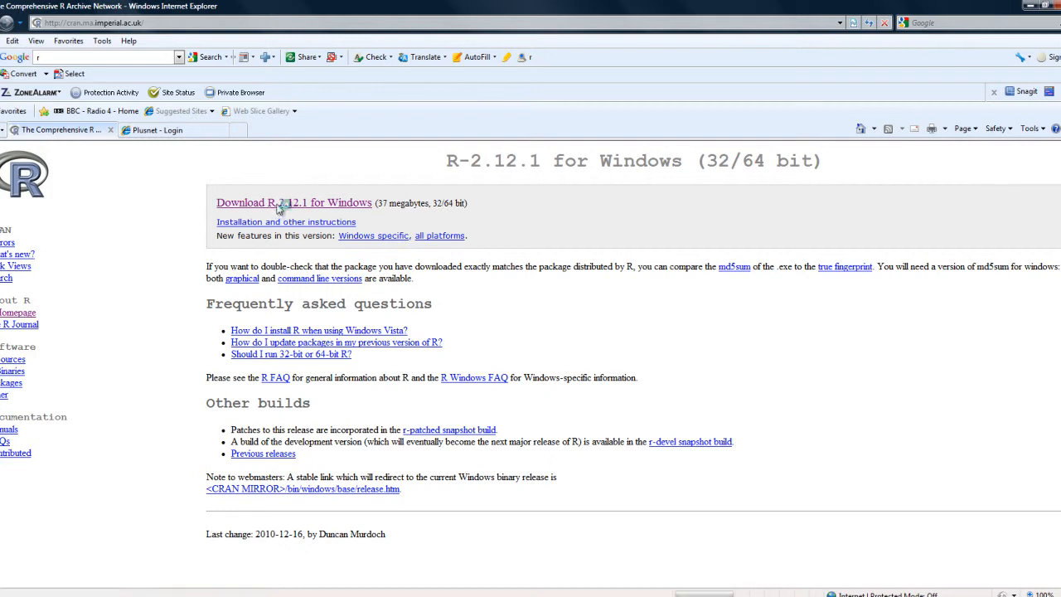
Download R-2.12.1-win.exe into temp downloads, replacing the existing file, and run it.
left_click(294, 202)
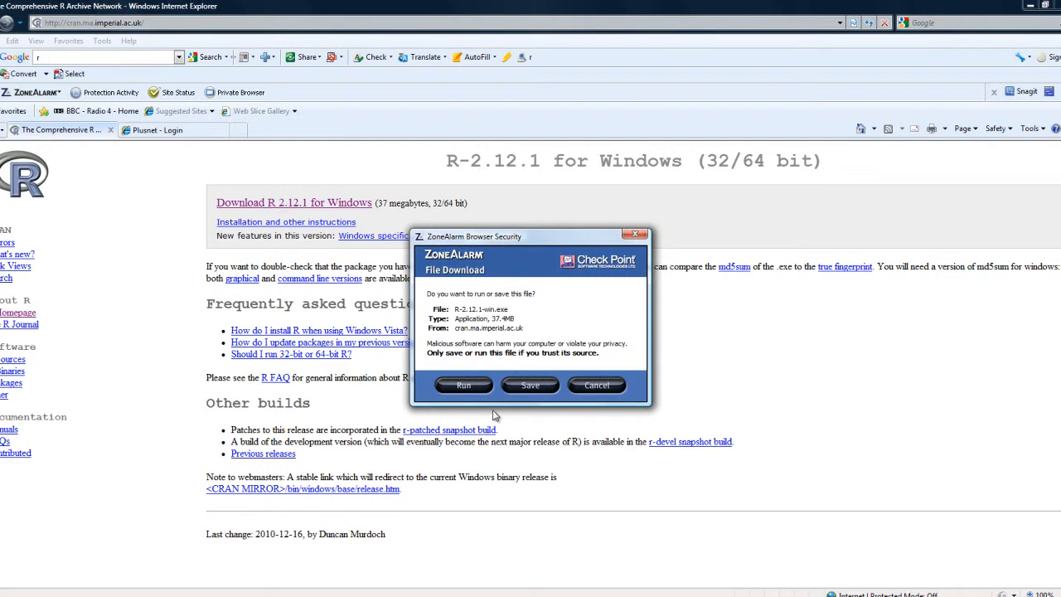
mouse_move(531, 384)
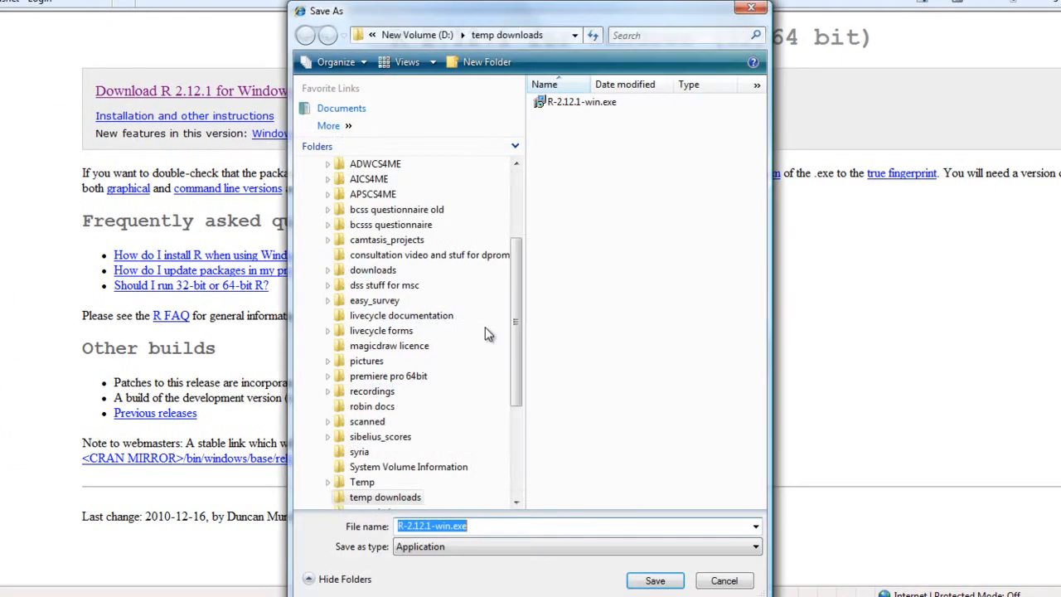
mouse_move(383, 51)
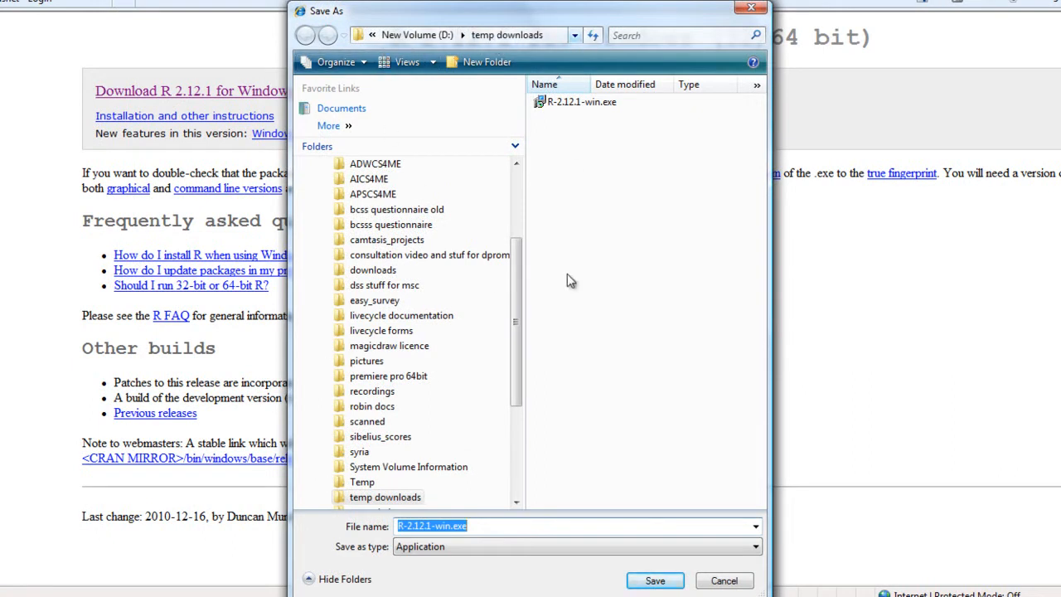
mouse_move(657, 580)
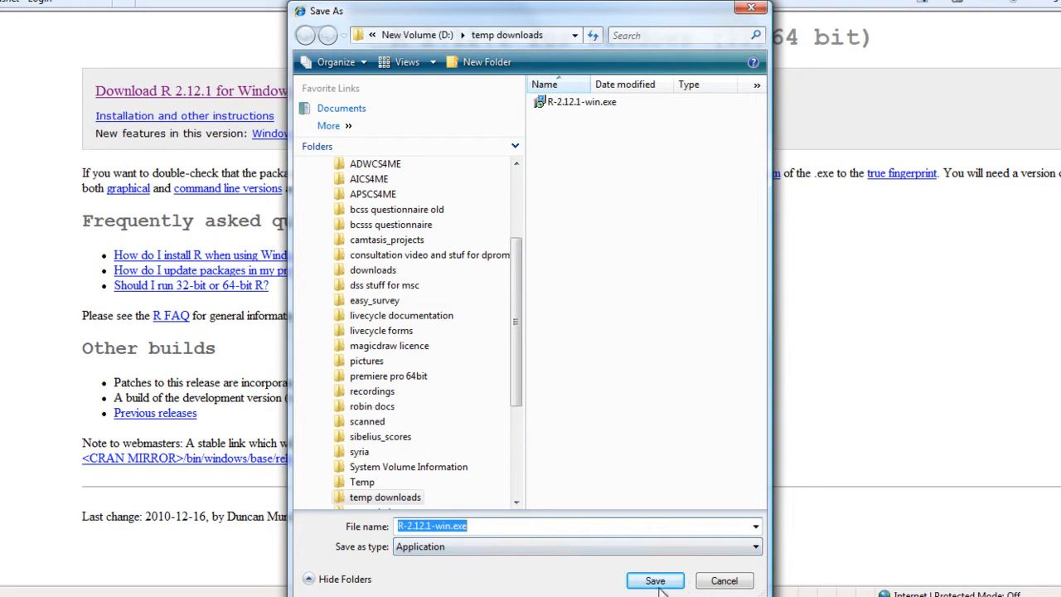
left_click(655, 580)
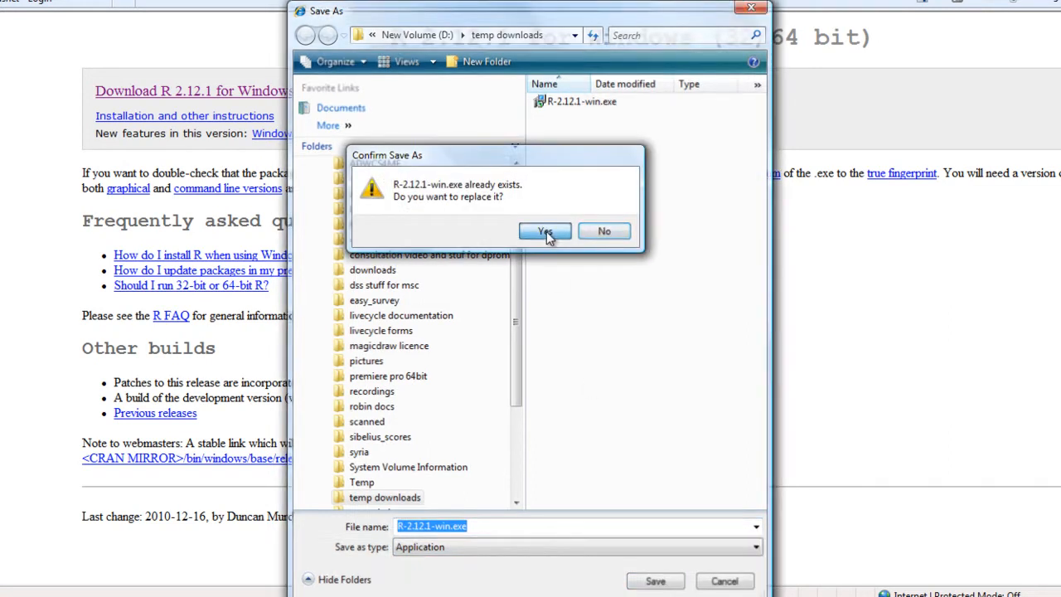
left_click(543, 230)
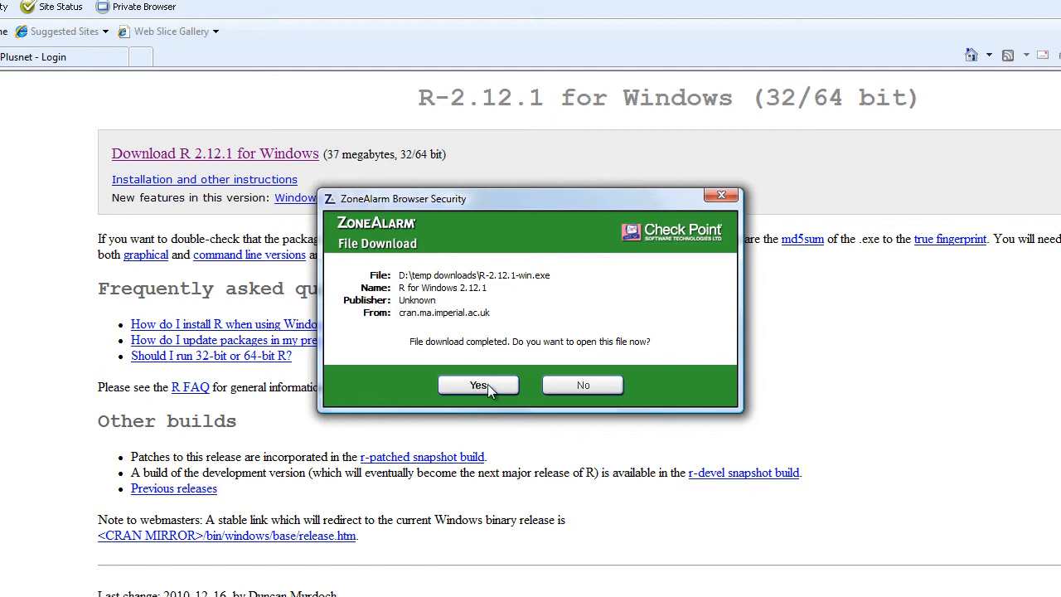
left_click(478, 384)
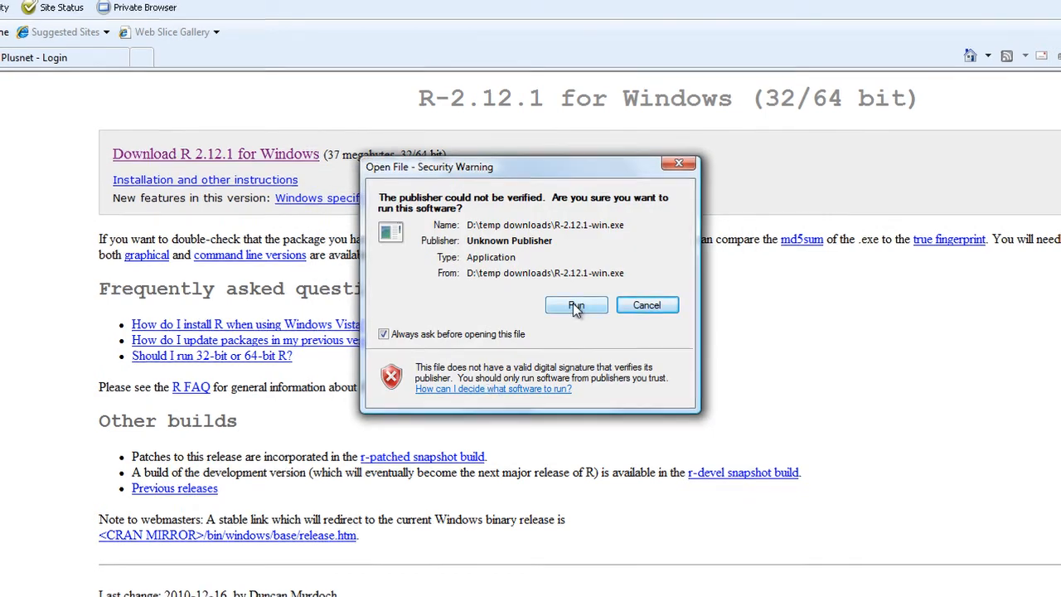
Run the unverified installer with English as setup language and accept the welcome and license pages.
left_click(577, 305)
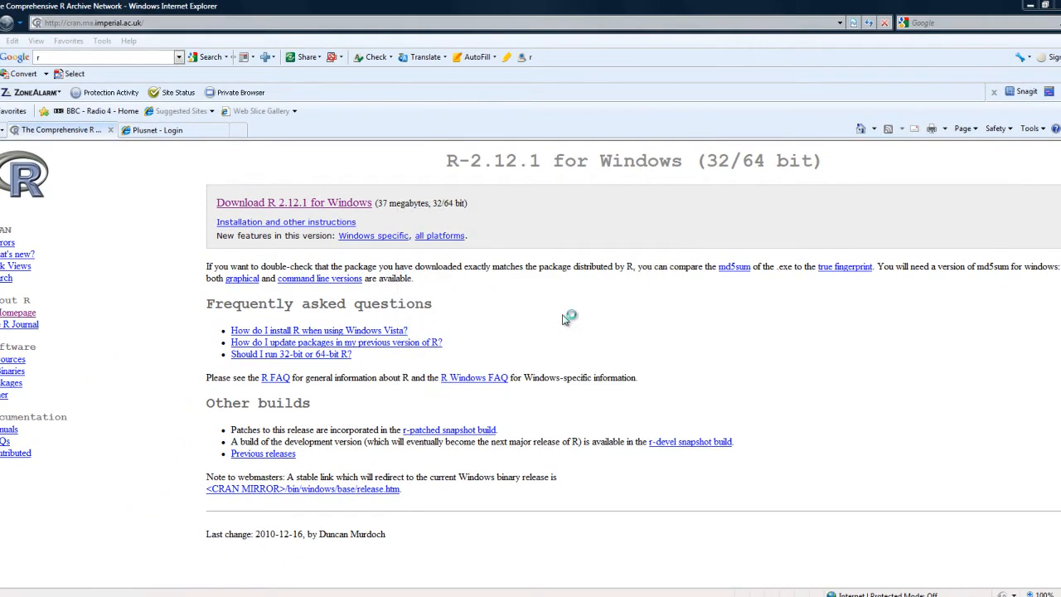
mouse_move(565, 320)
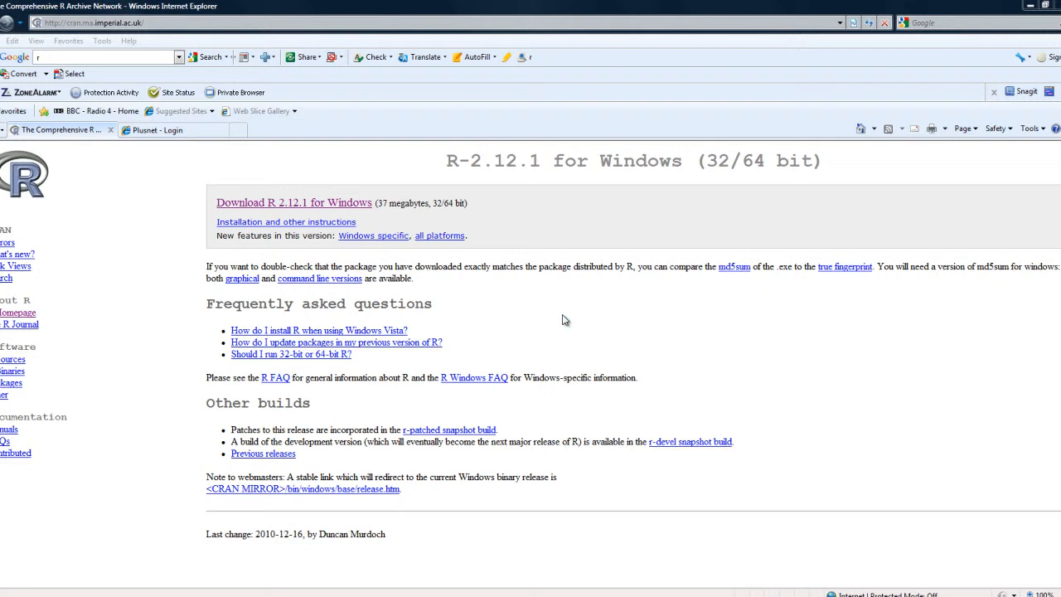
left_click(293, 202)
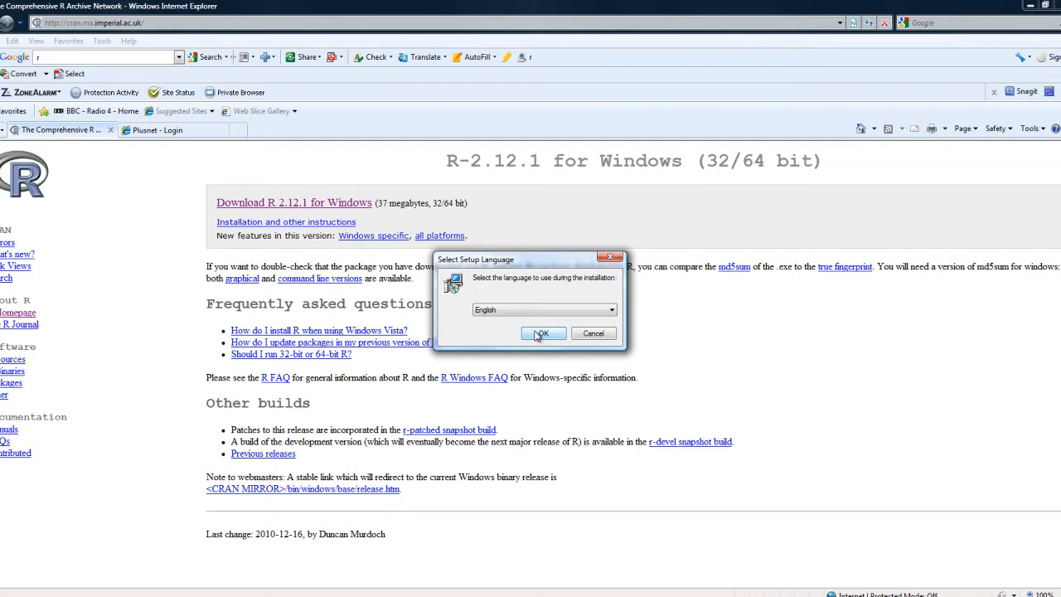
left_click(543, 333)
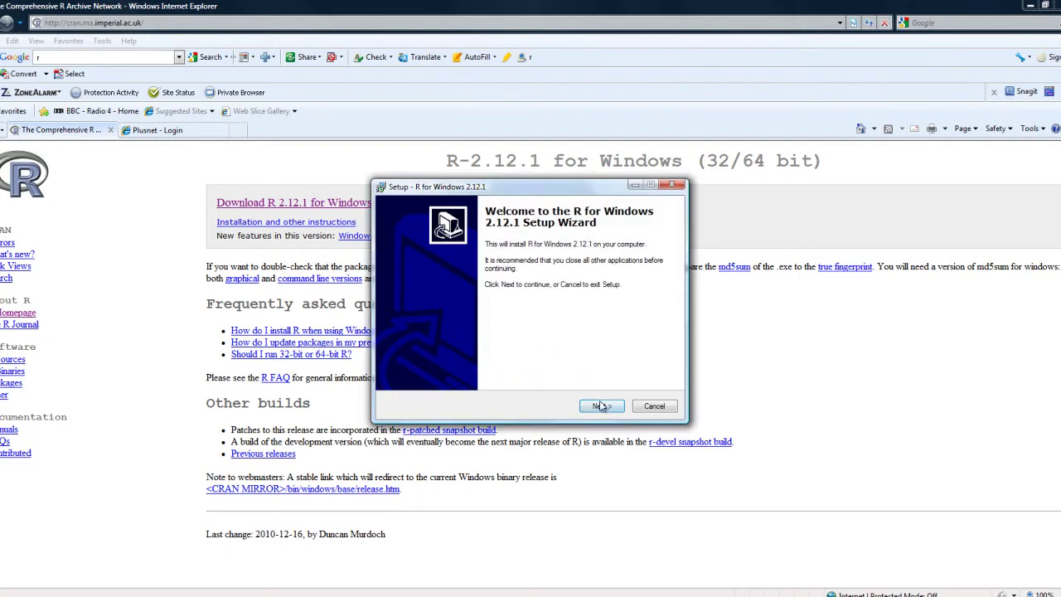
left_click(600, 405)
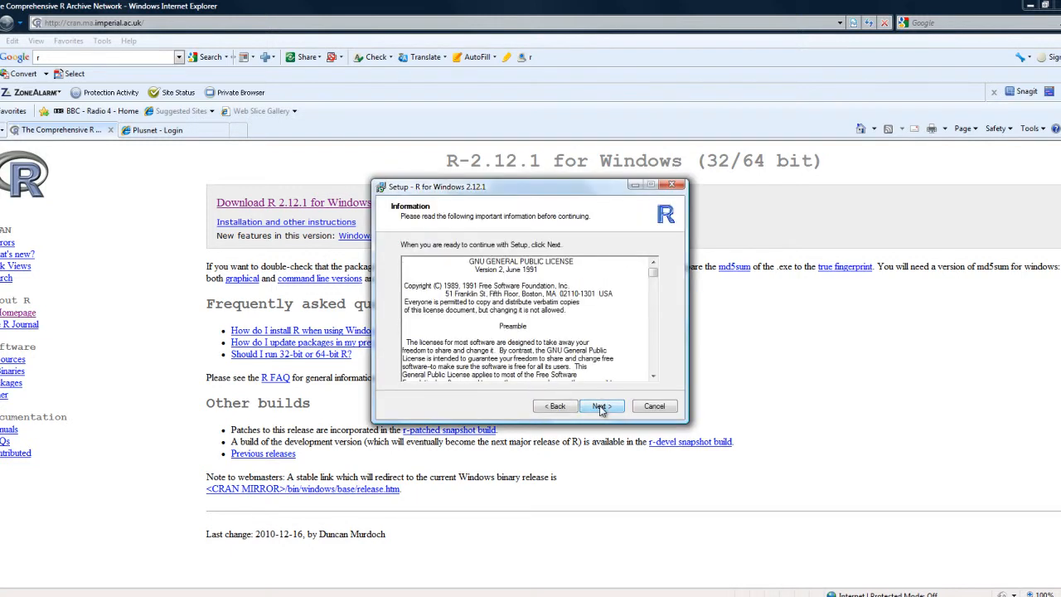
left_click(600, 404)
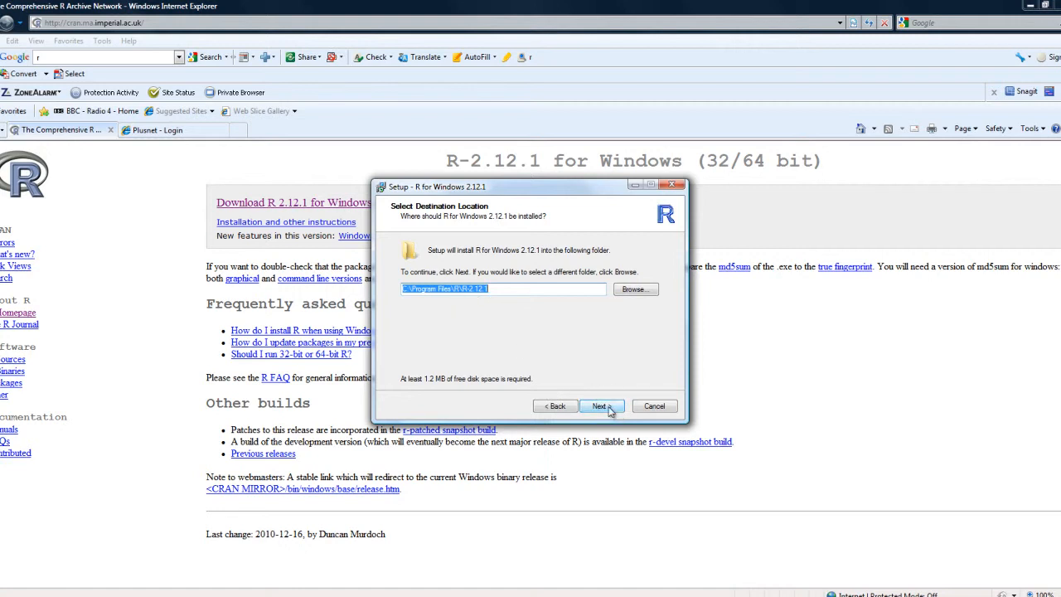
Keep the default folder, components, startup options and shortcuts, install R 2.12.1 and finish.
left_click(602, 405)
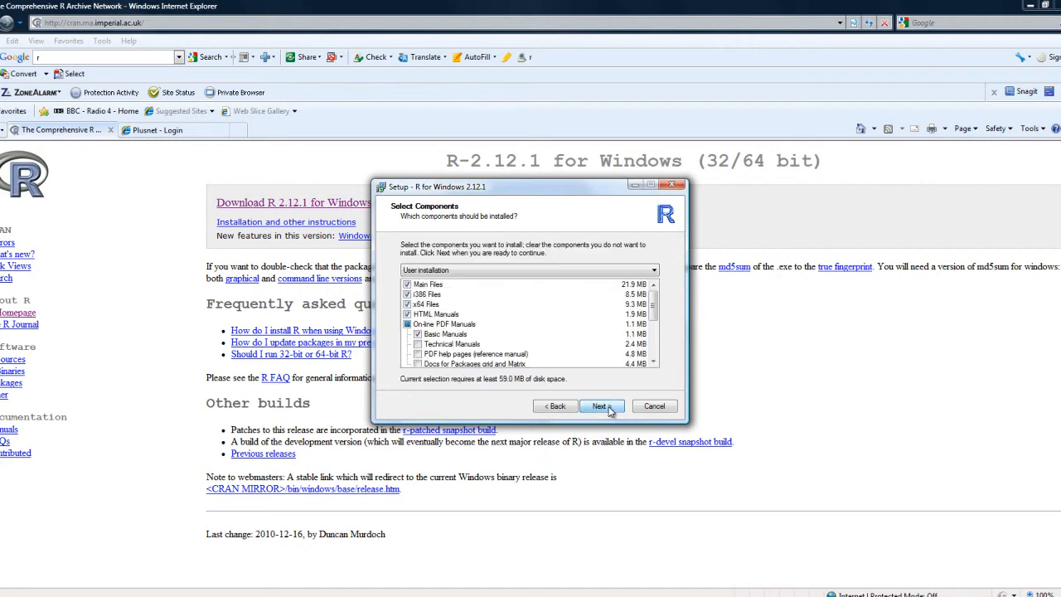
left_click(602, 404)
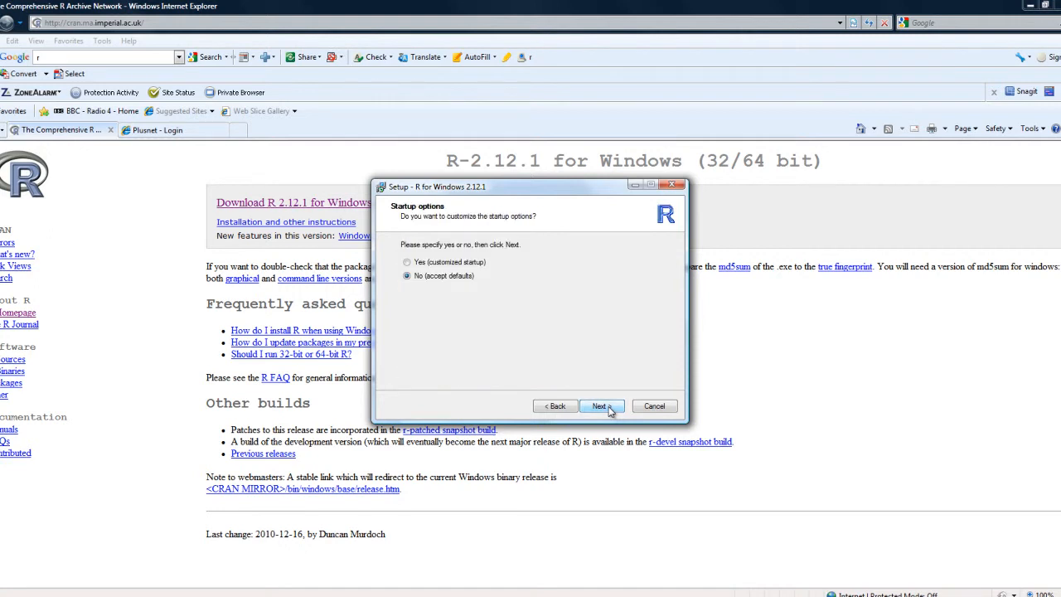
left_click(600, 405)
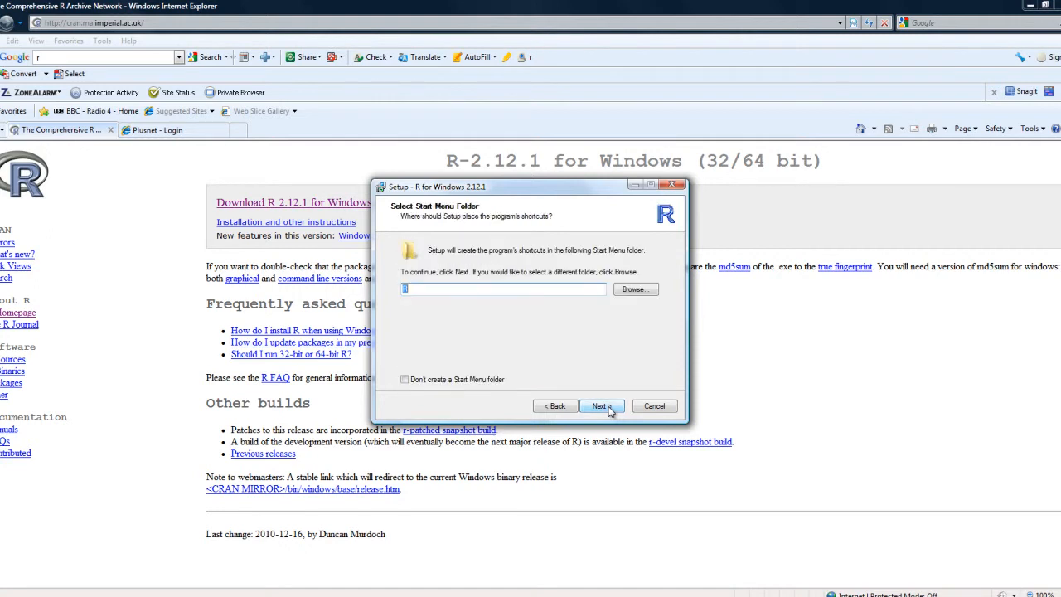
left_click(602, 405)
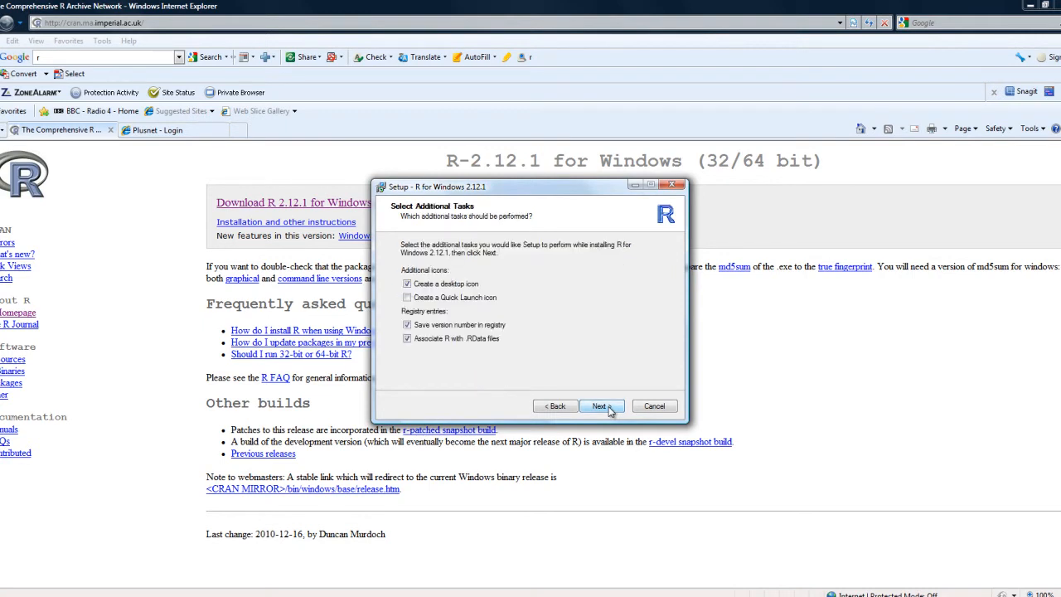
left_click(600, 404)
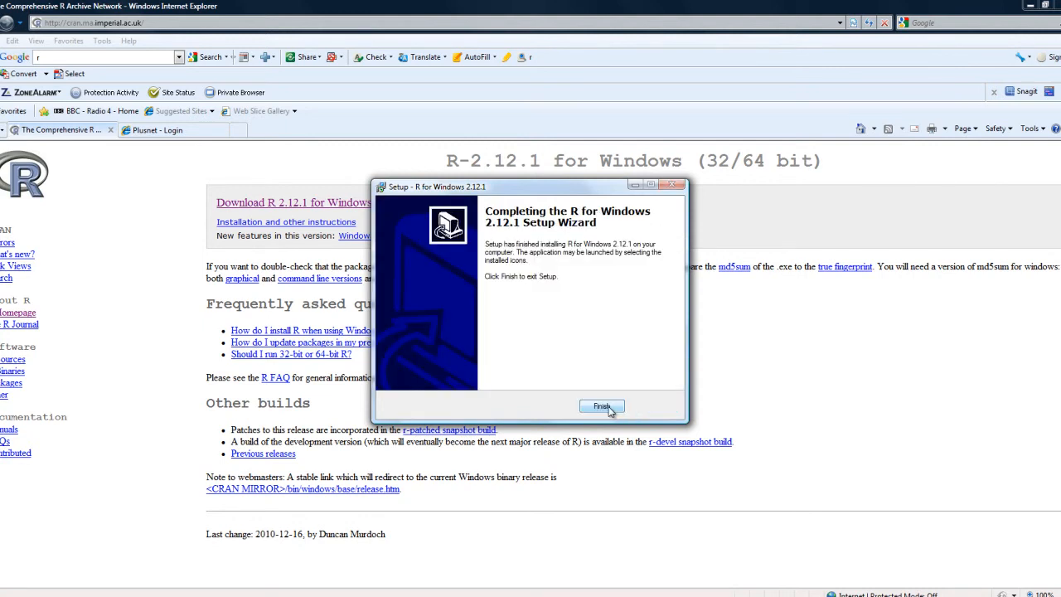
left_click(602, 406)
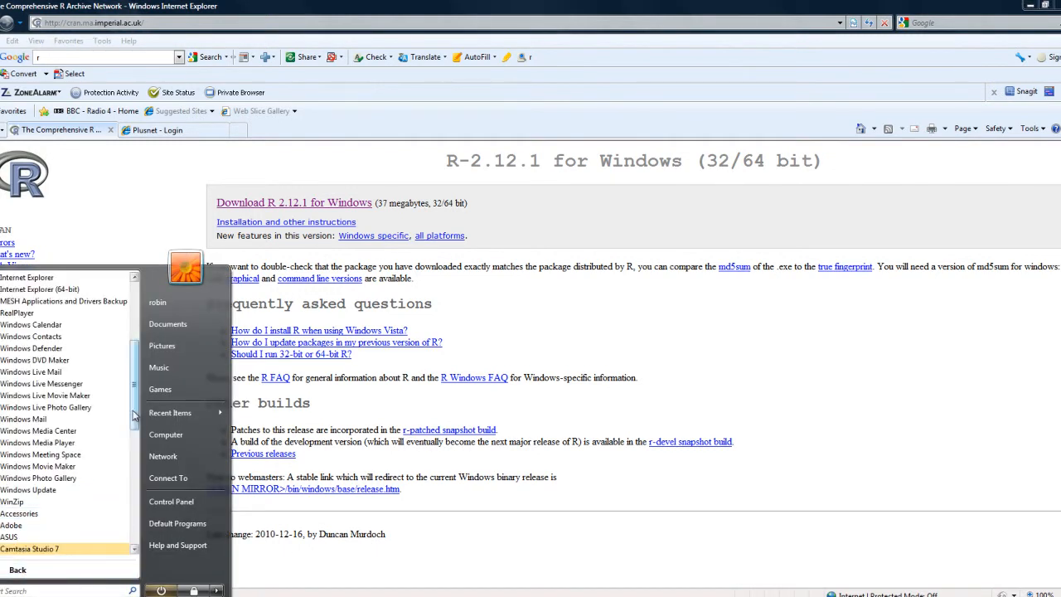
Launch 64-bit R 2.12.1 from the Start menu's All Programs > R.
scroll("down", 3)
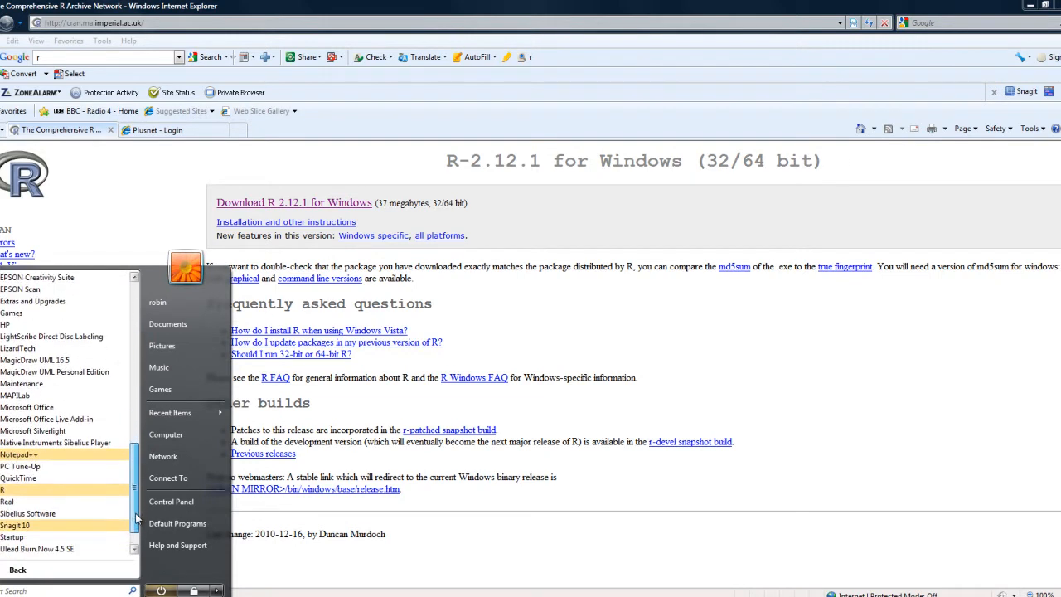
scroll("down", 3)
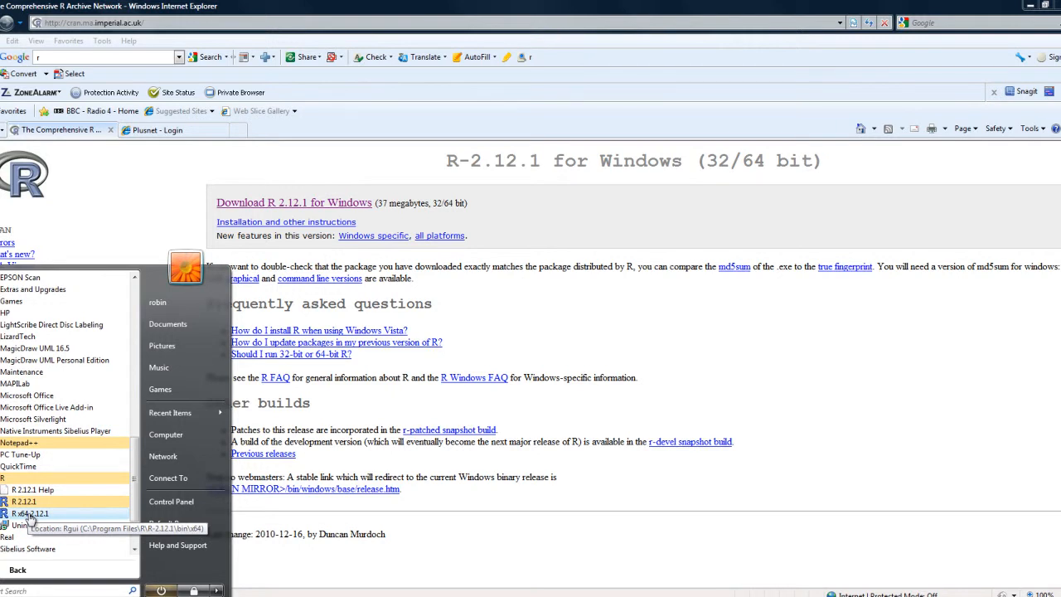
left_click(25, 524)
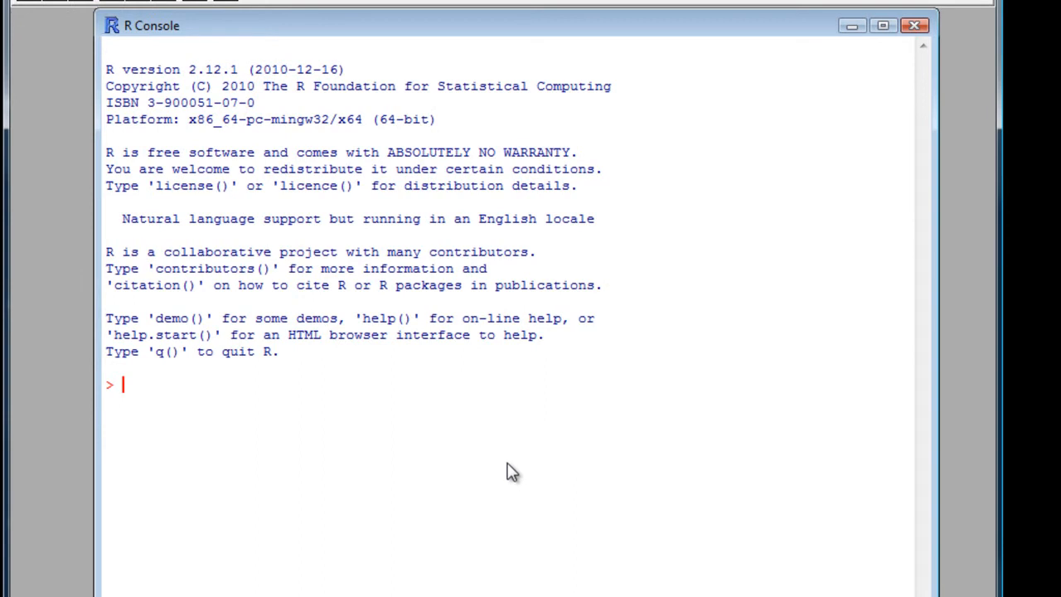
Evaluate 2+ 7 *(3+log(29)) in the R console, giving 46.57107.
type("2+")
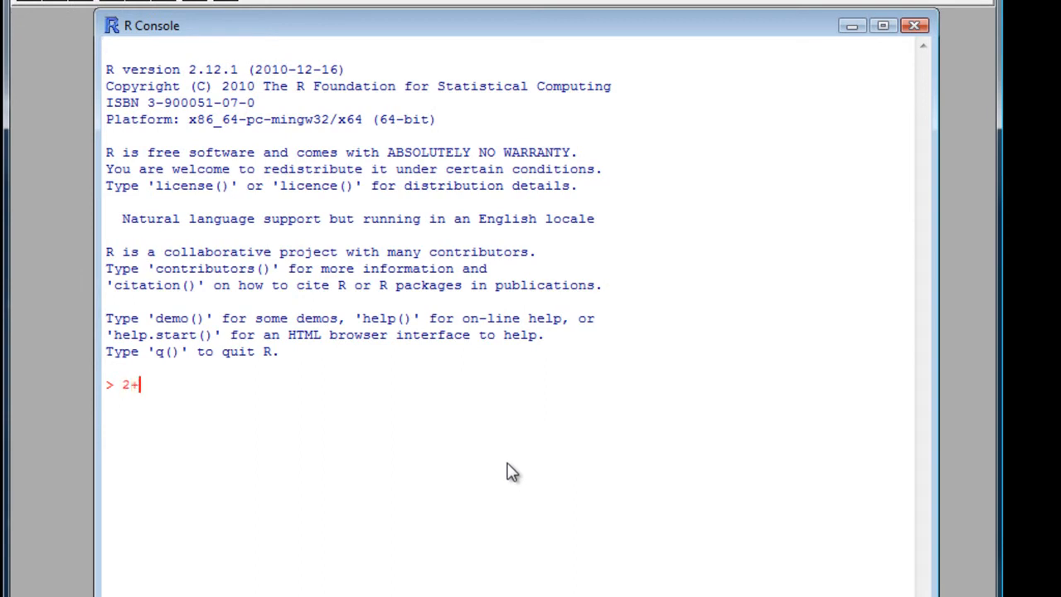
type("7")
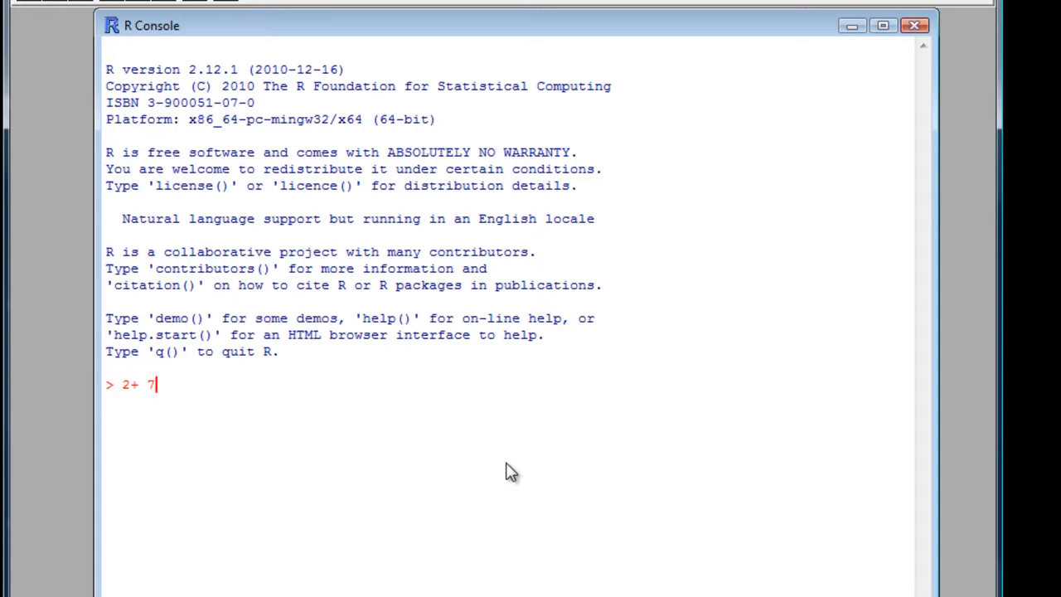
type("* (")
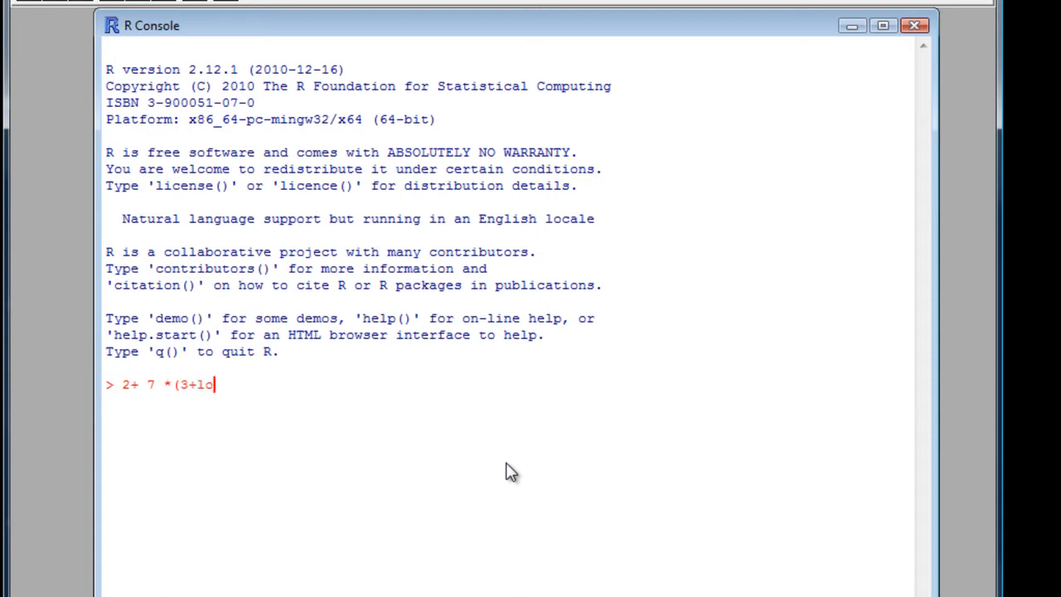
type("g(")
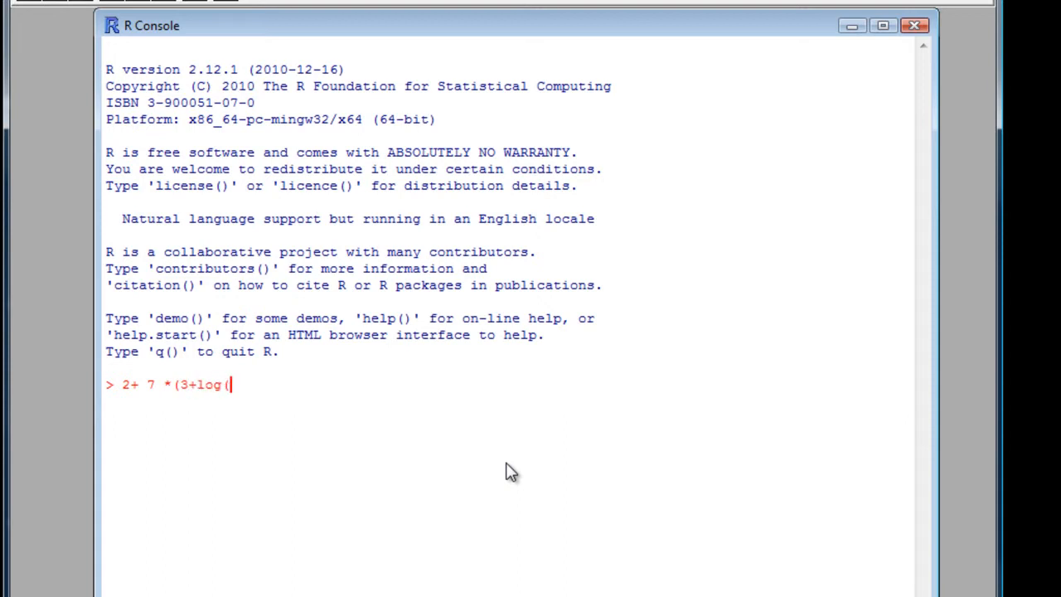
type("29")
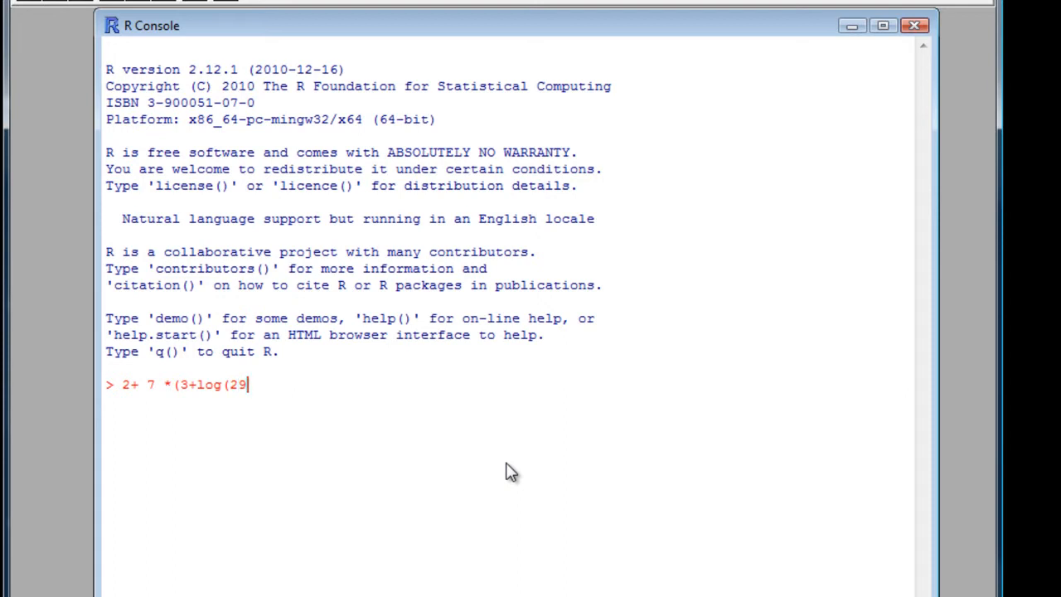
type("))")
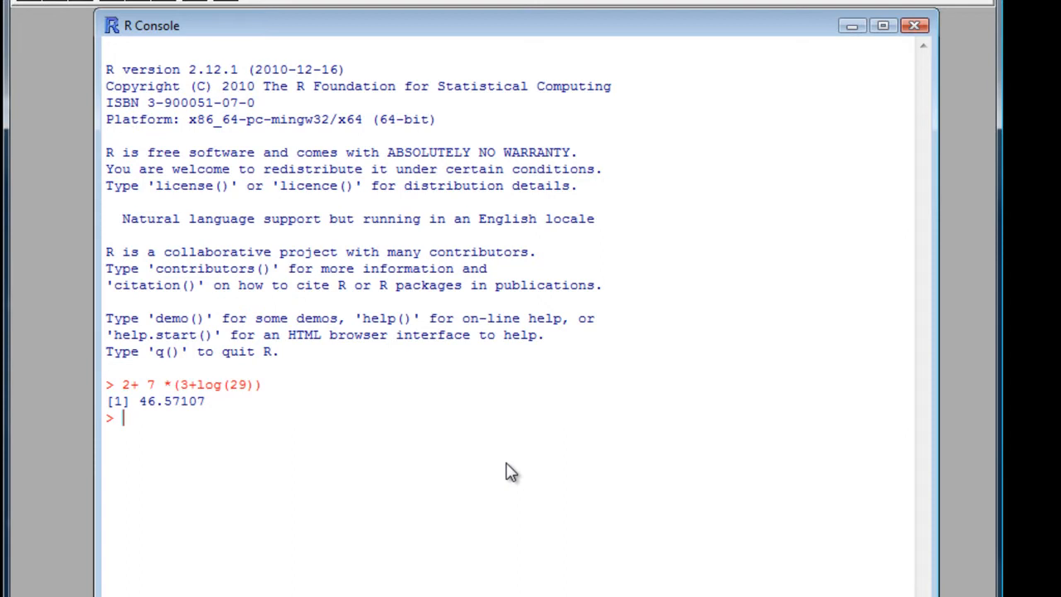
Create vector x <- c(2,5,7,9) and print it, showing 2 5 7 9.
type("x")
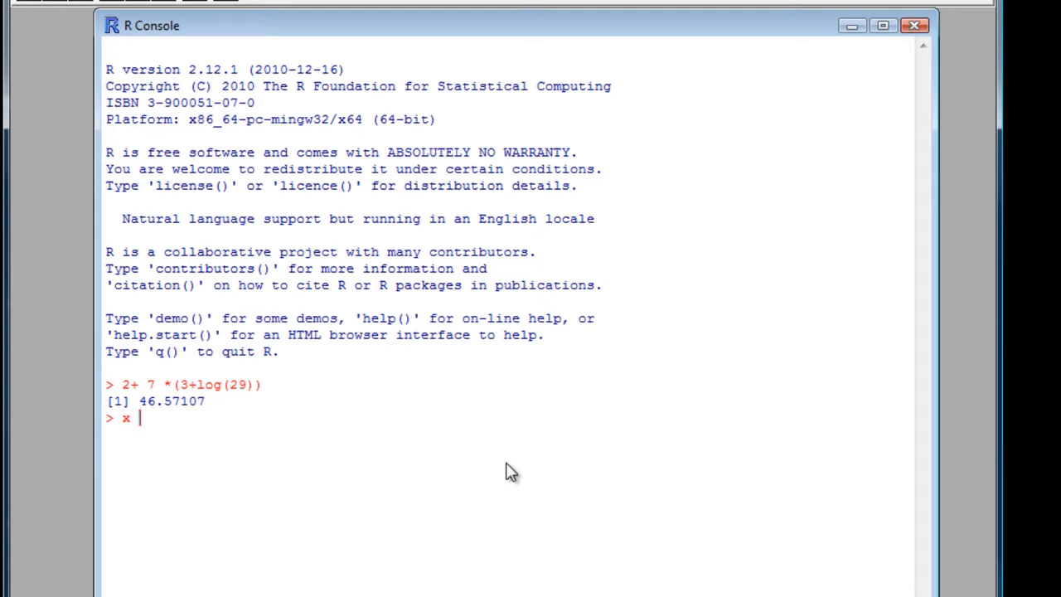
type("<-")
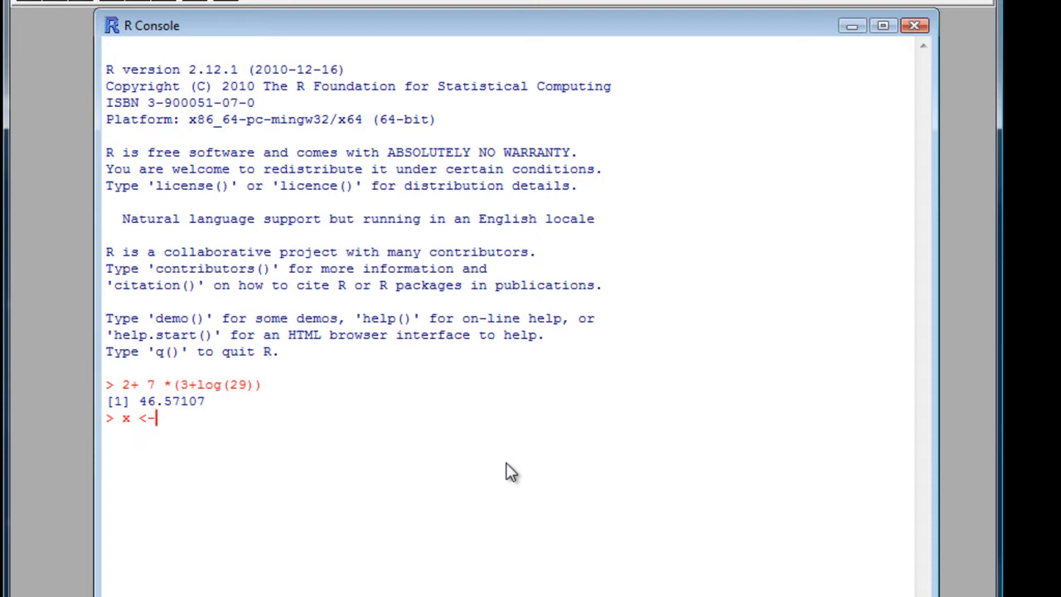
type("\" \"")
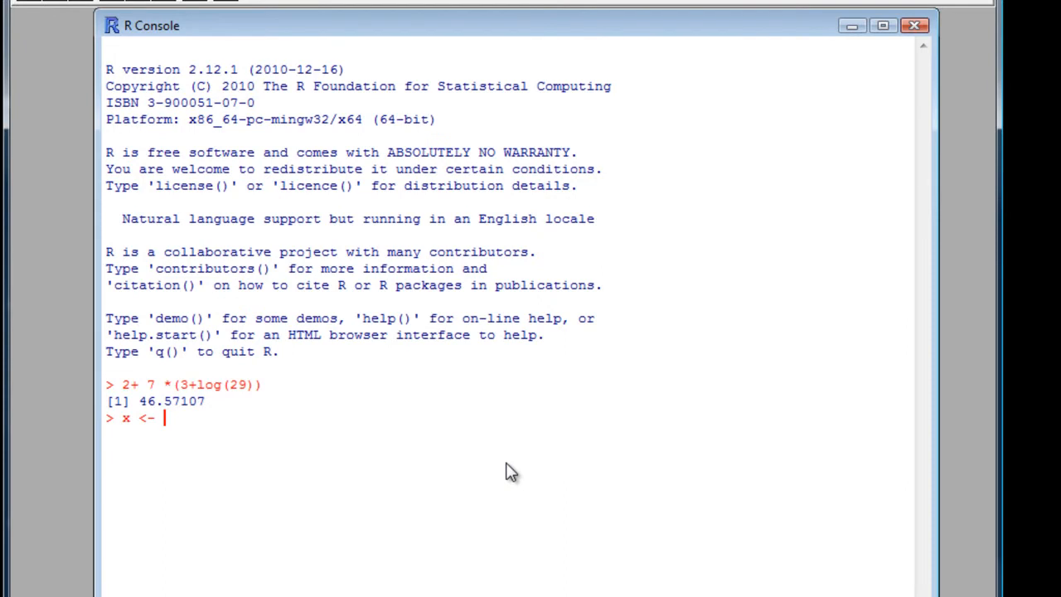
type("c")
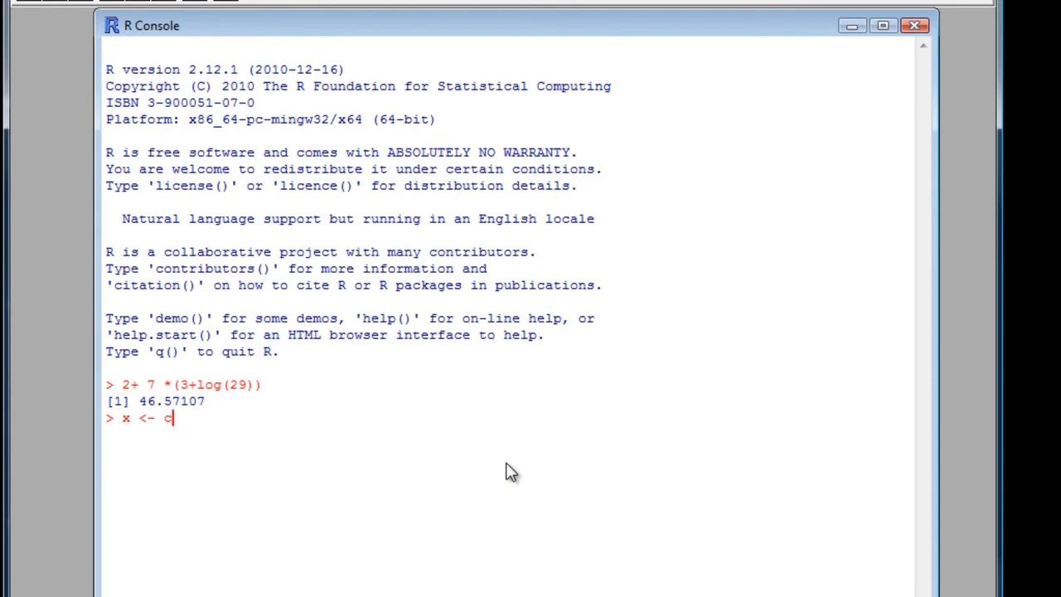
type("(")
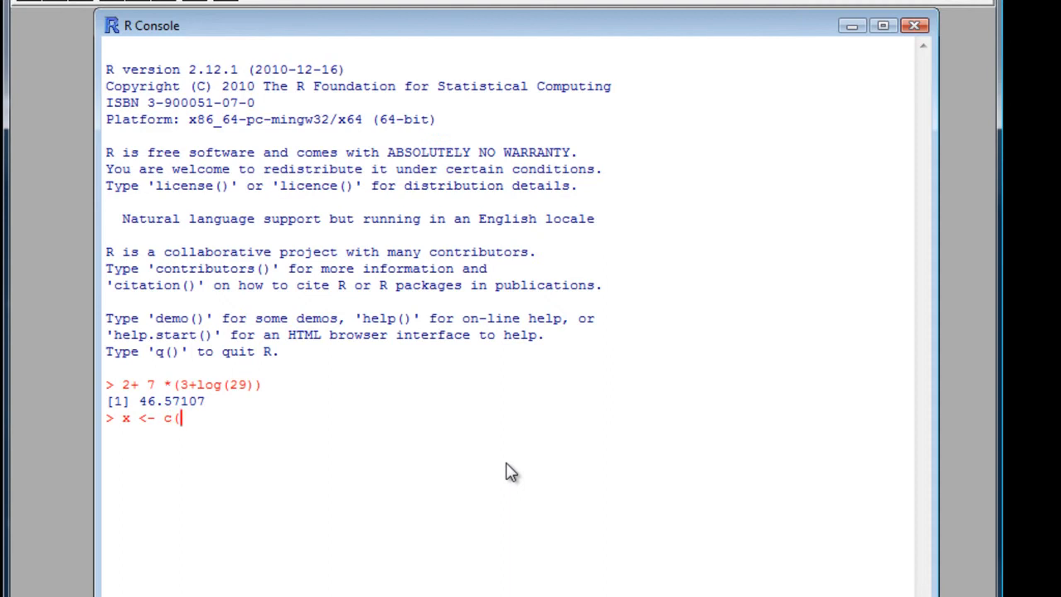
type("2,")
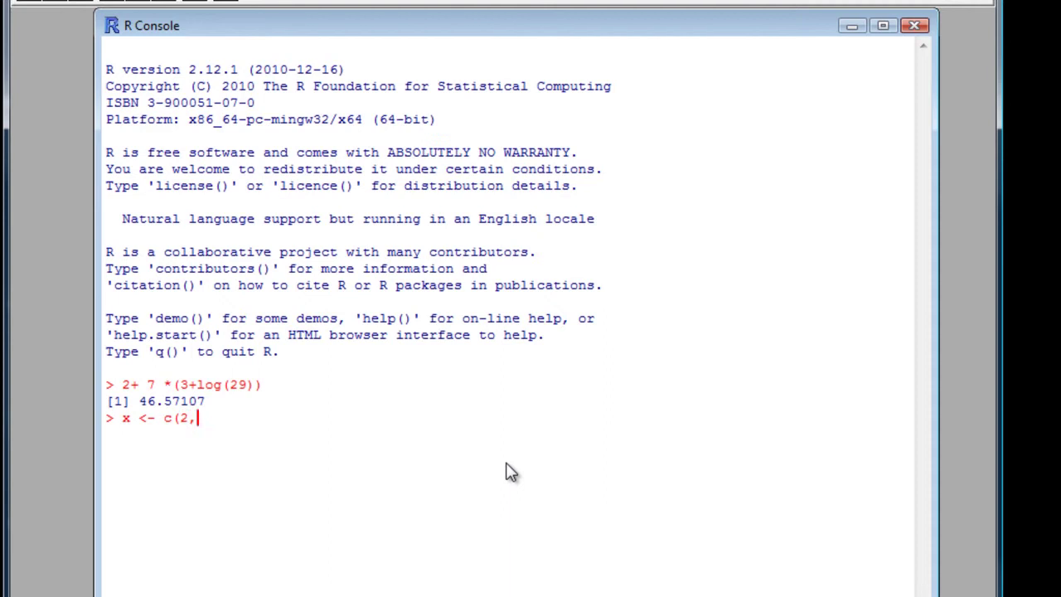
type("5,7,")
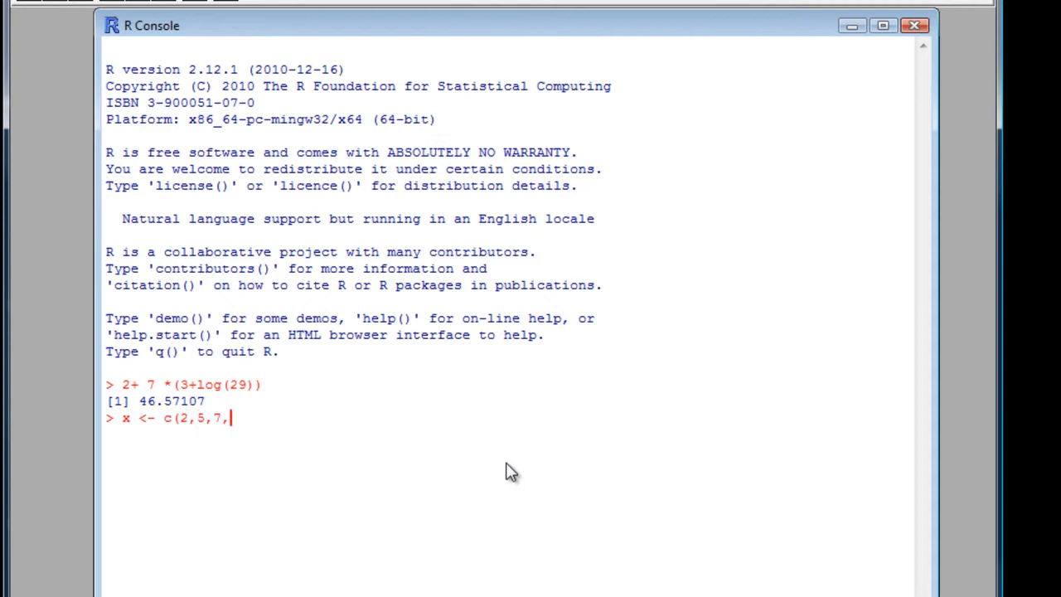
type("9)")
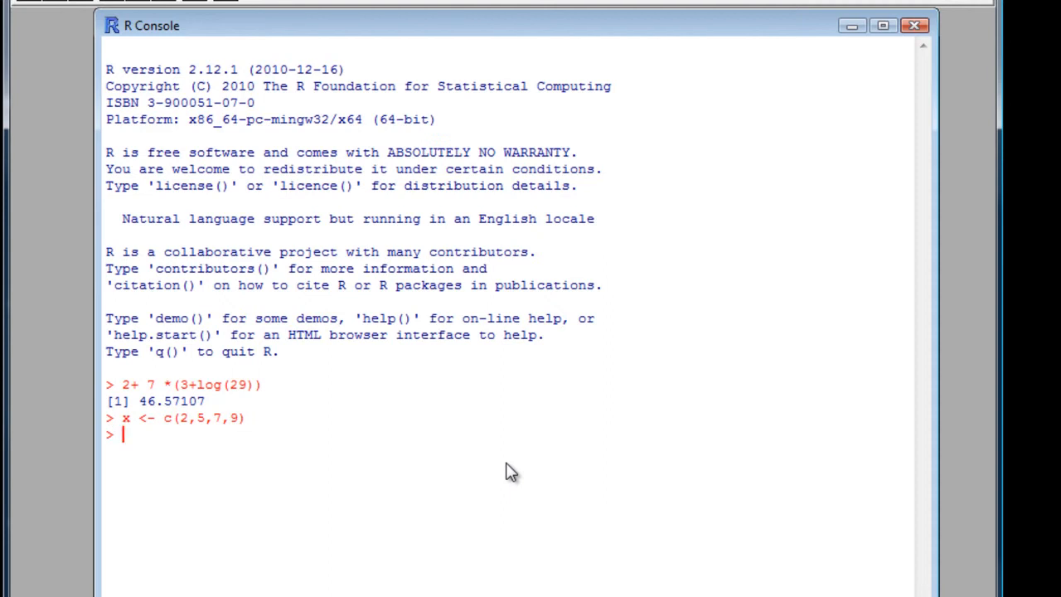
type("x")
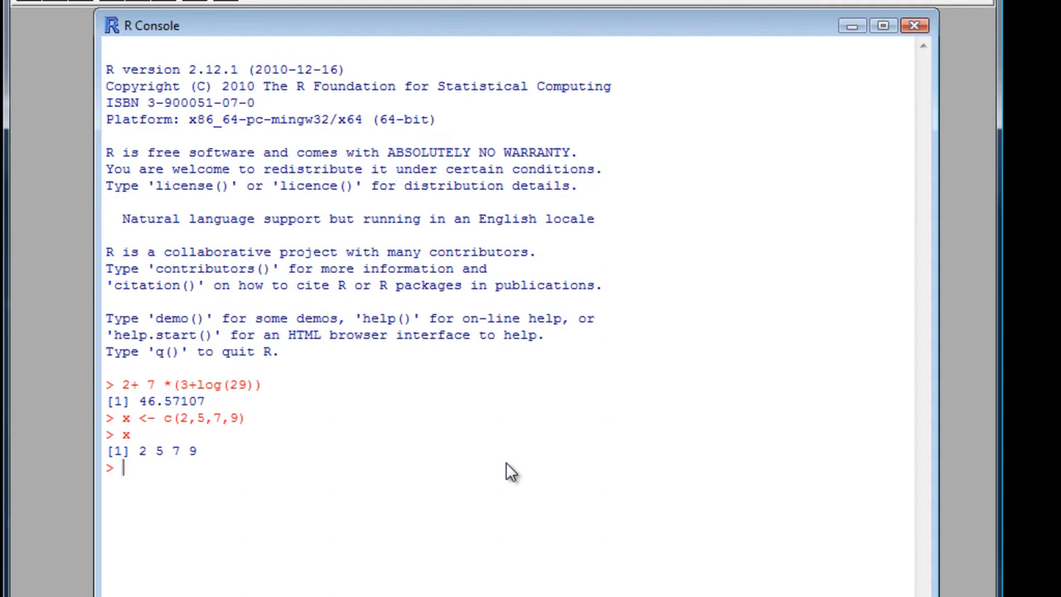
Get length(x) as 4, show LENgth(x) fails on case sensitivity, and begin mean(.
type("length")
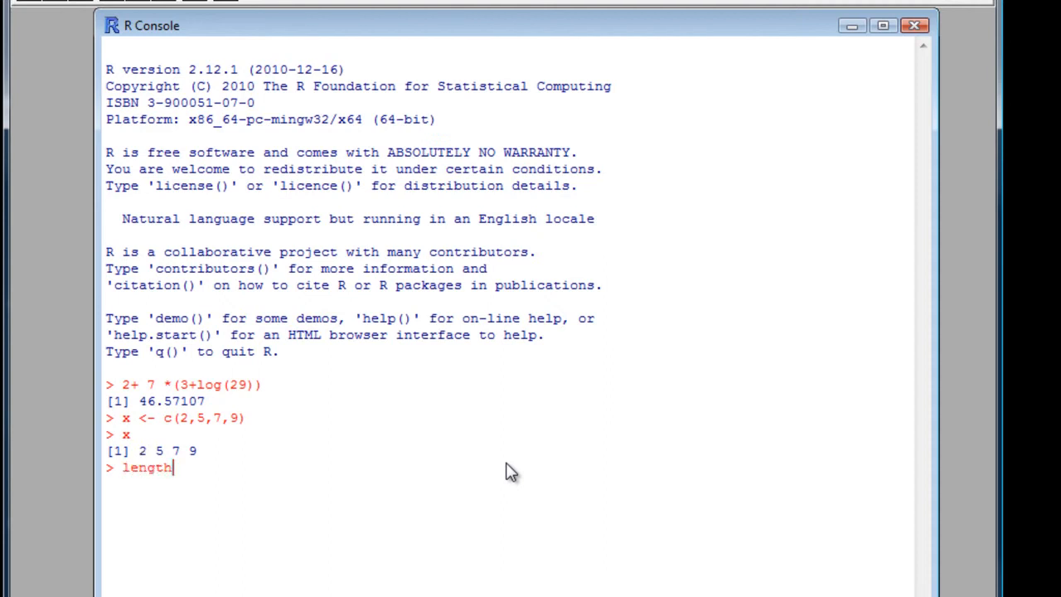
type("(")
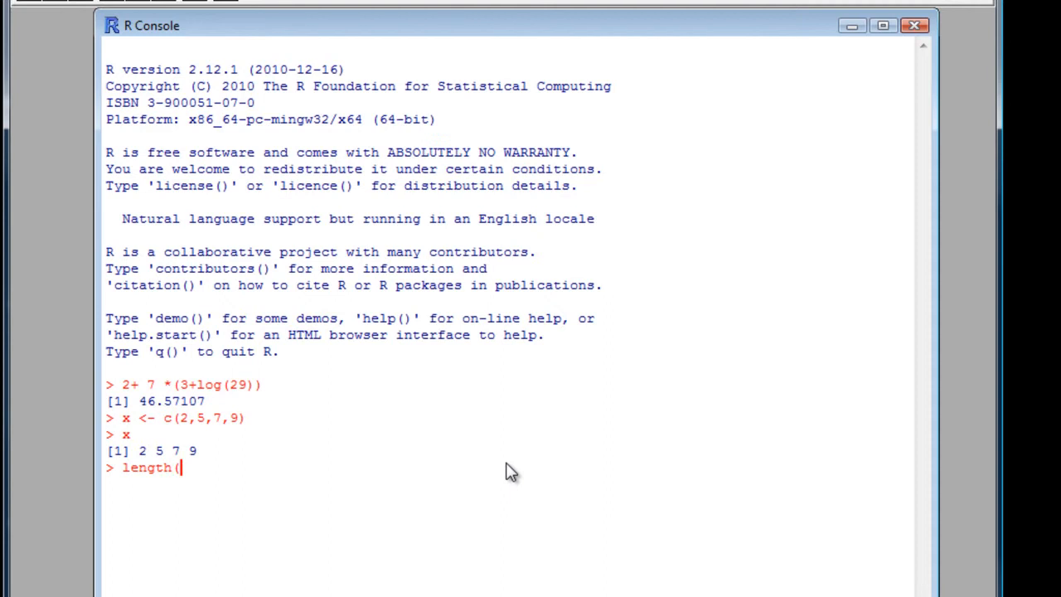
type("x)")
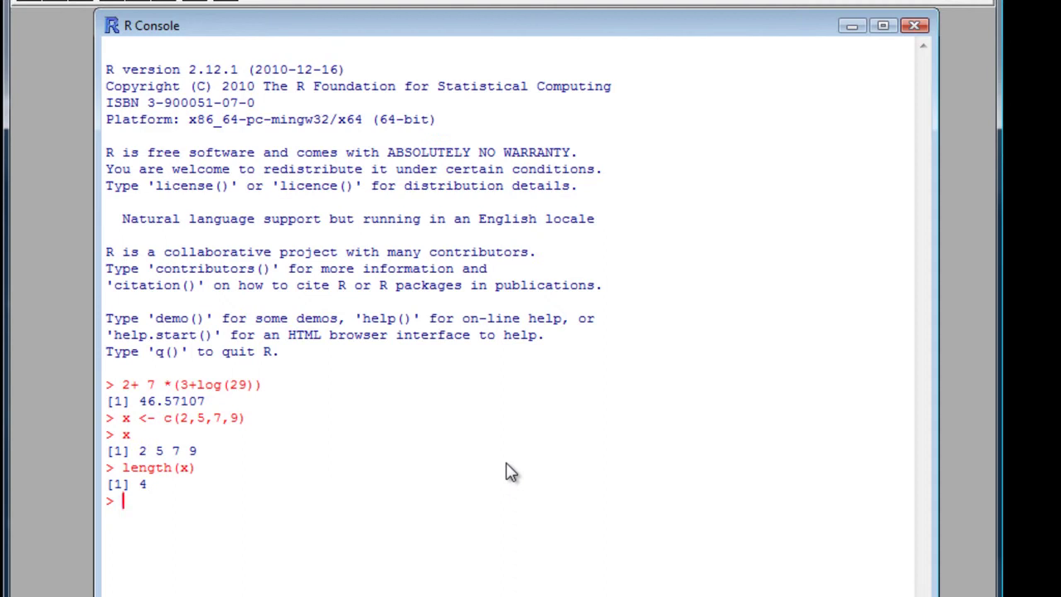
type("LEN")
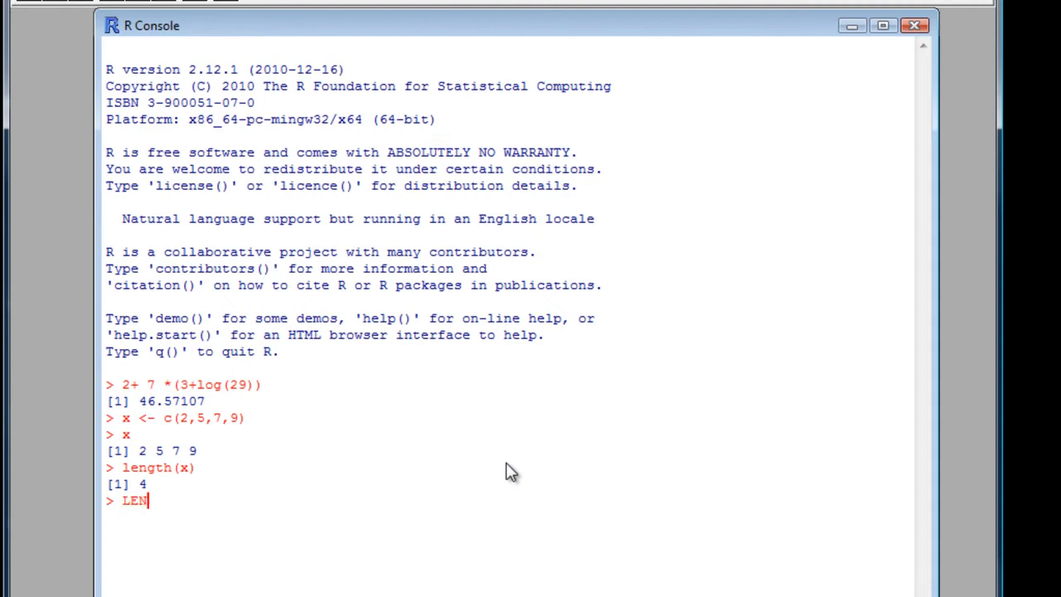
type("gth")
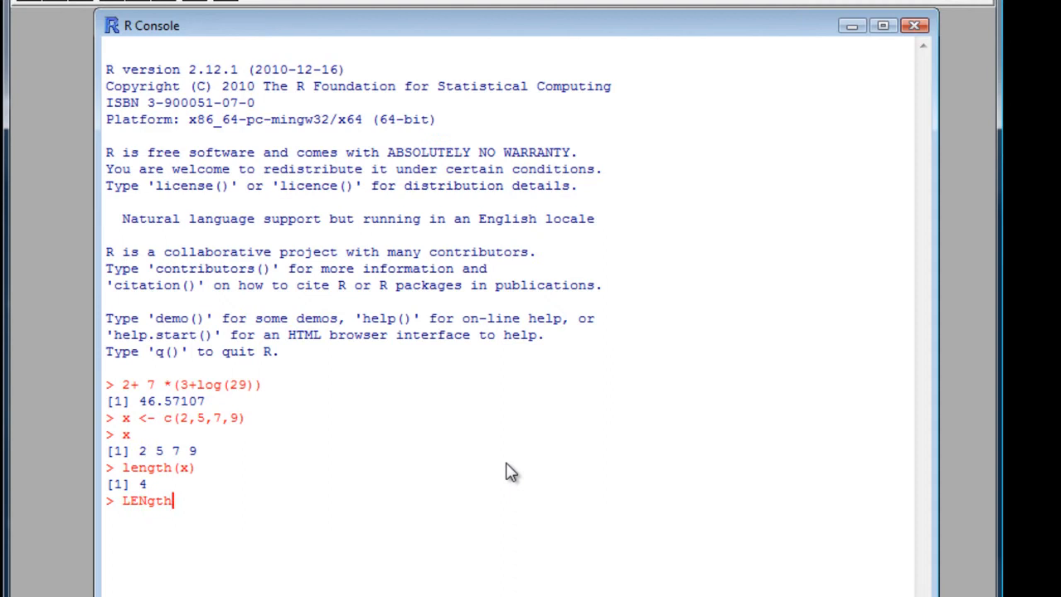
type("(x")
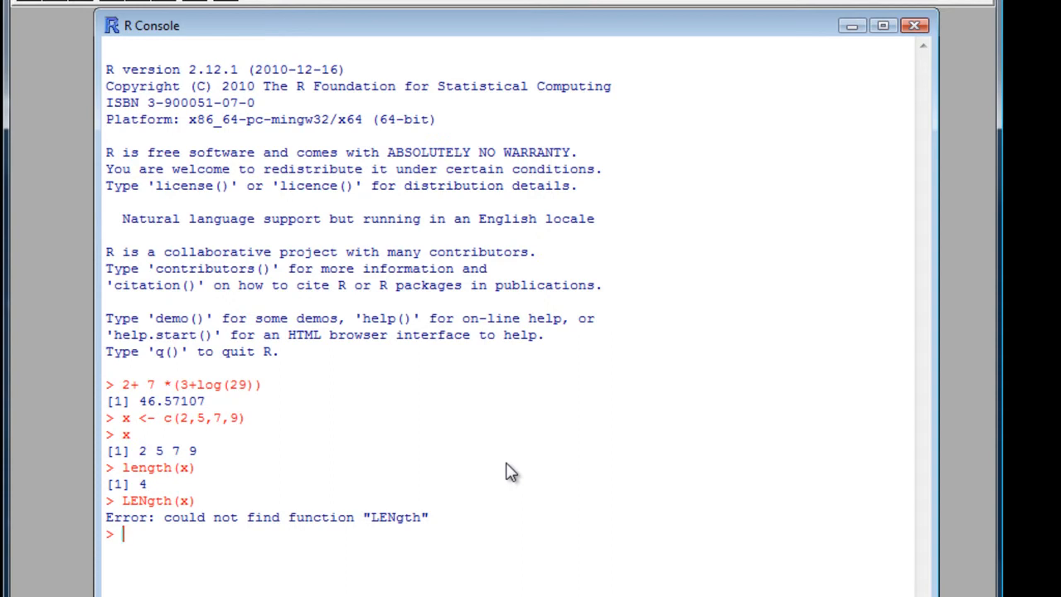
type("mean(")
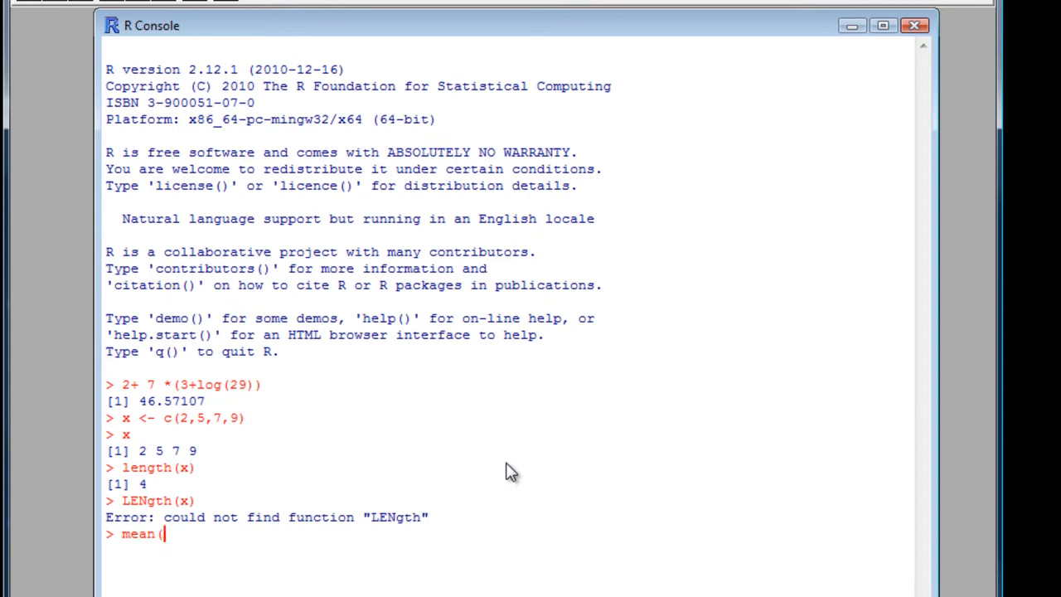
Compute mean(x) as 5.75 and sd(x) as 2.986079, then write y<- c(10,30,40,60).
type("x)")
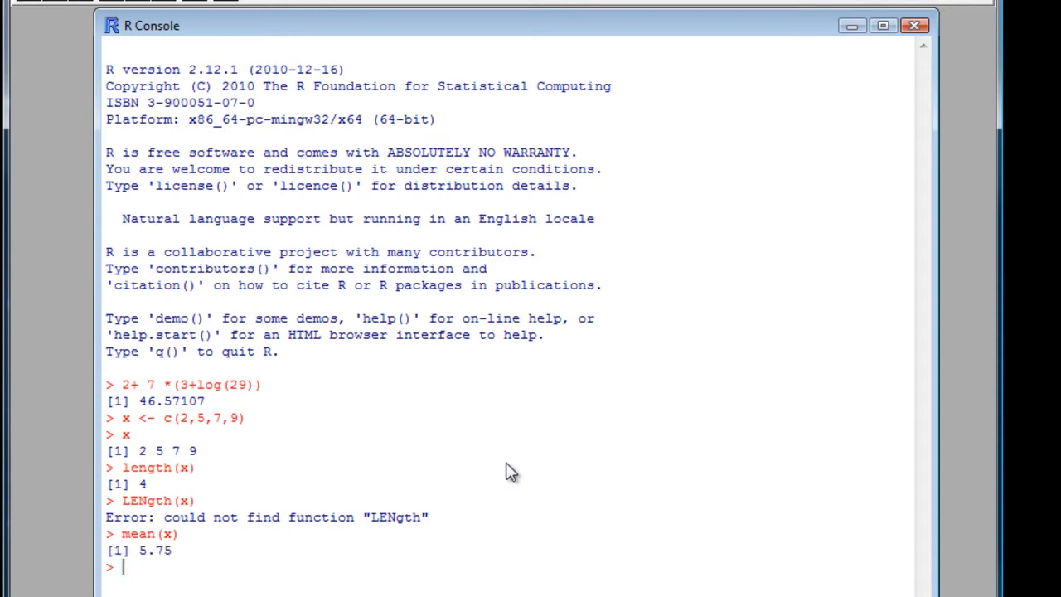
type("sd(x")
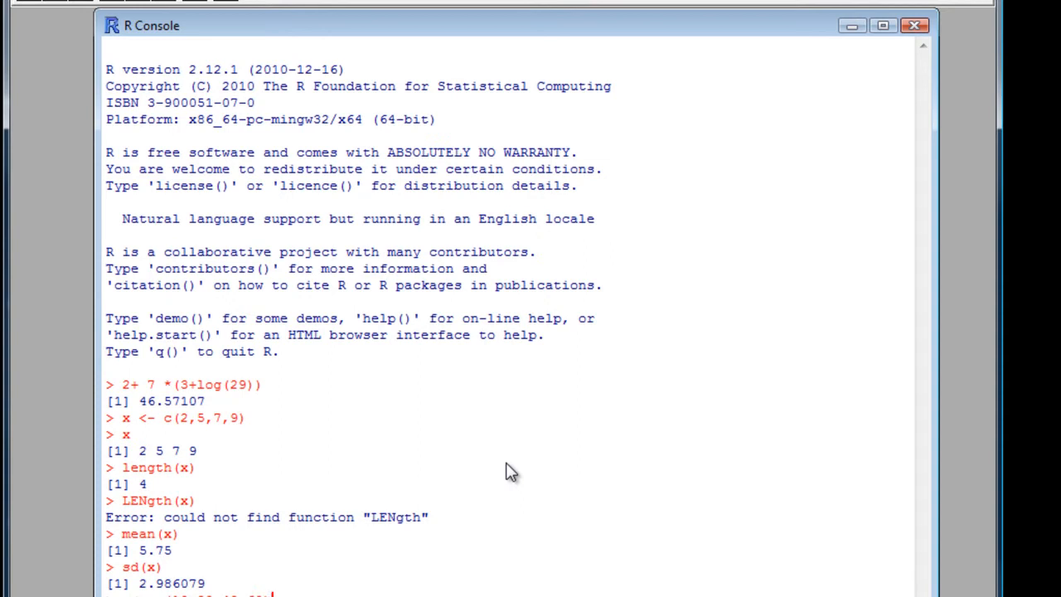
type("y<- c(10,30,40,60)")
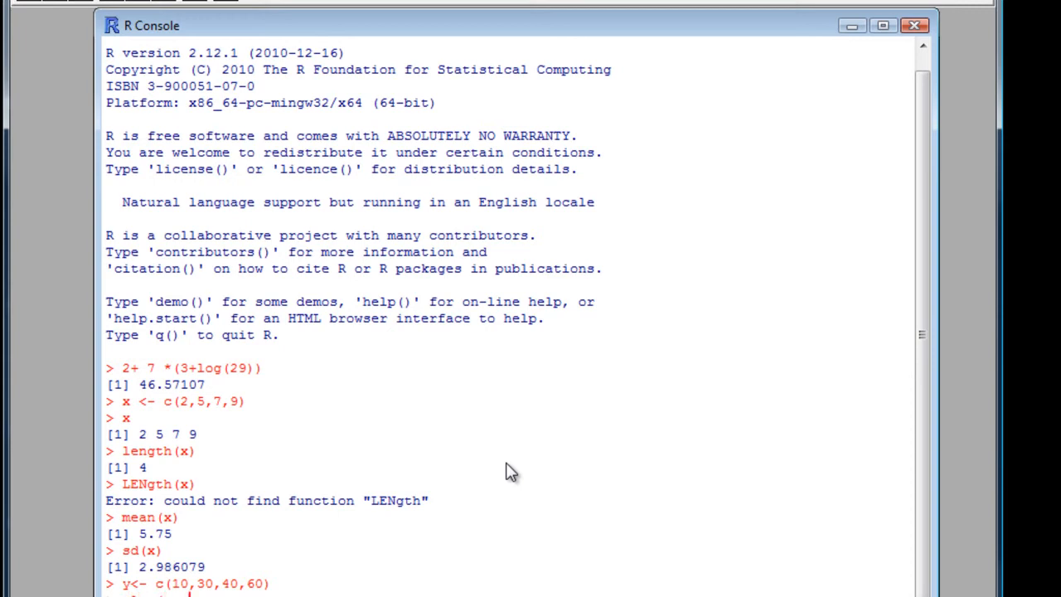
Store vector y holding 10, 30, 40, 60 ahead of plotting y against x.
key("Return")
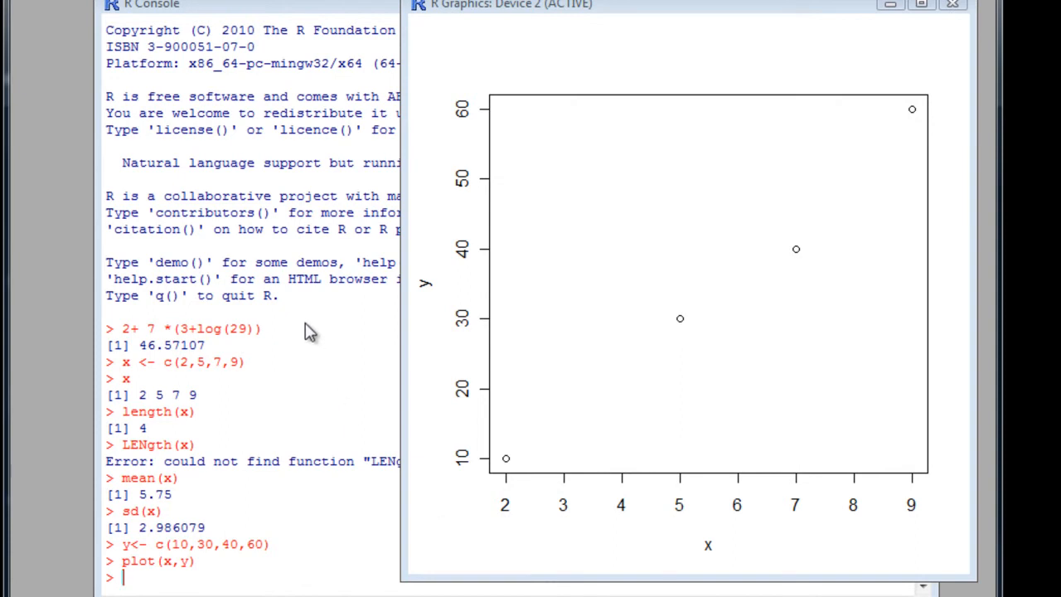
mouse_move(236, 435)
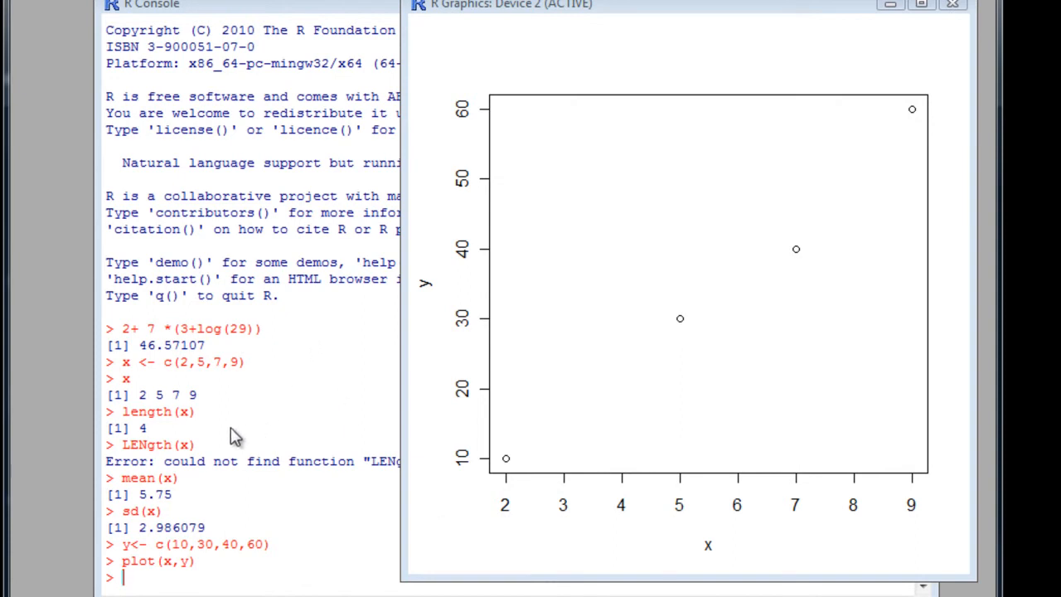
mouse_move(206, 425)
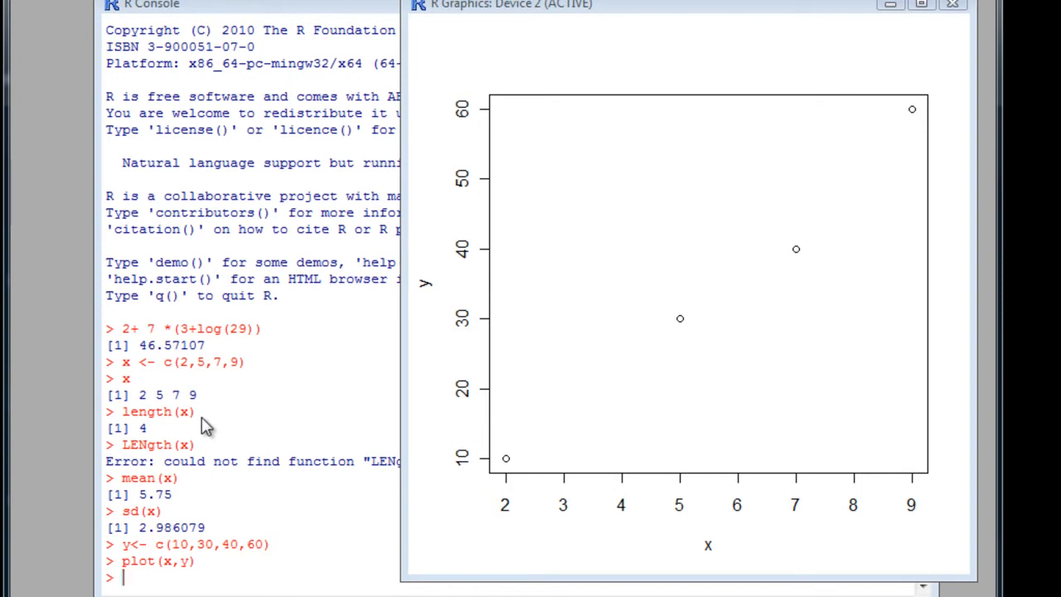
mouse_move(209, 411)
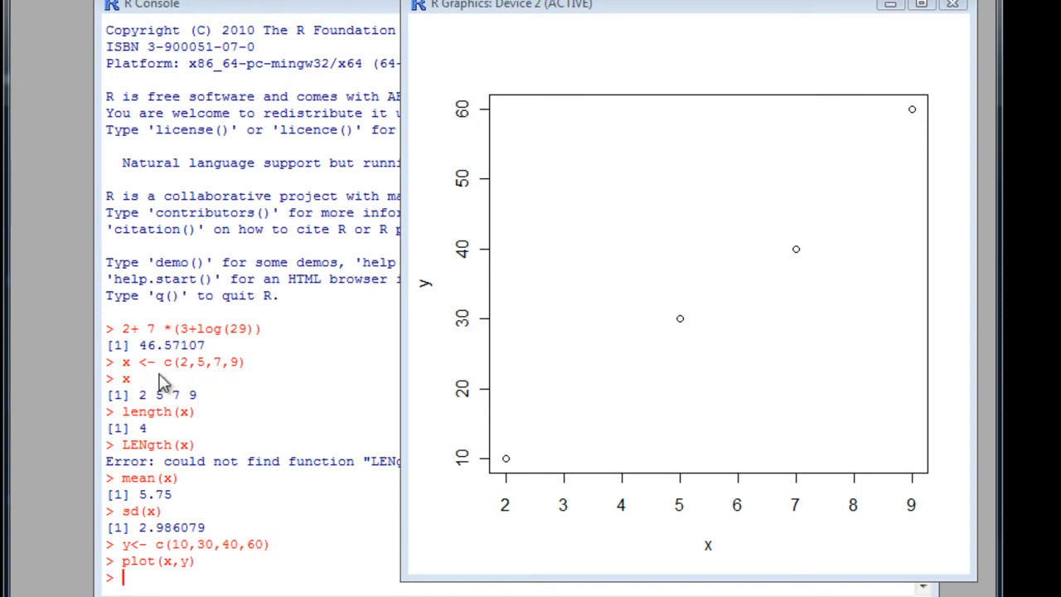
mouse_move(217, 388)
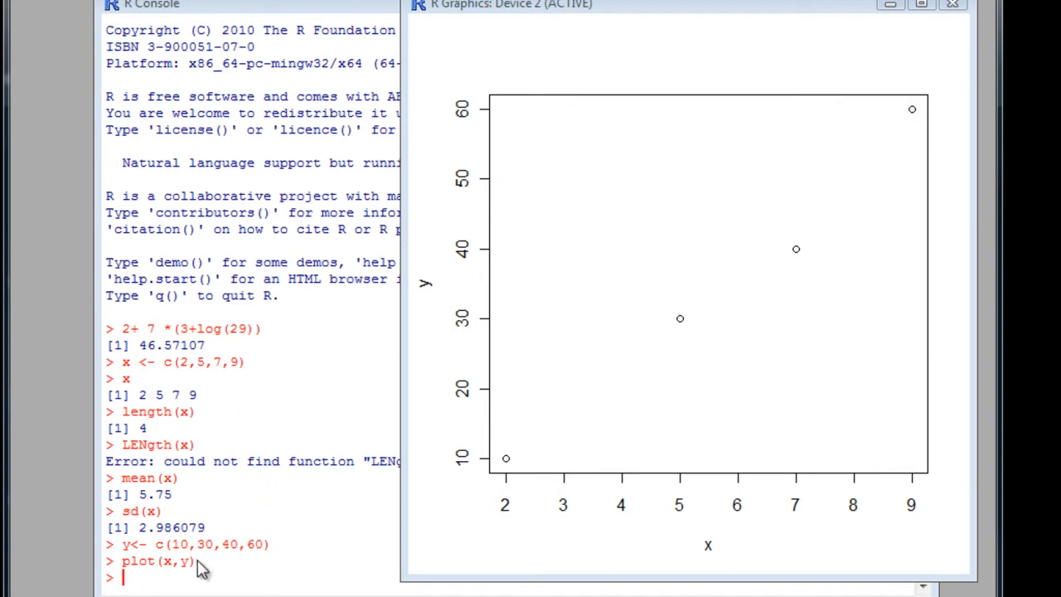
mouse_move(157, 577)
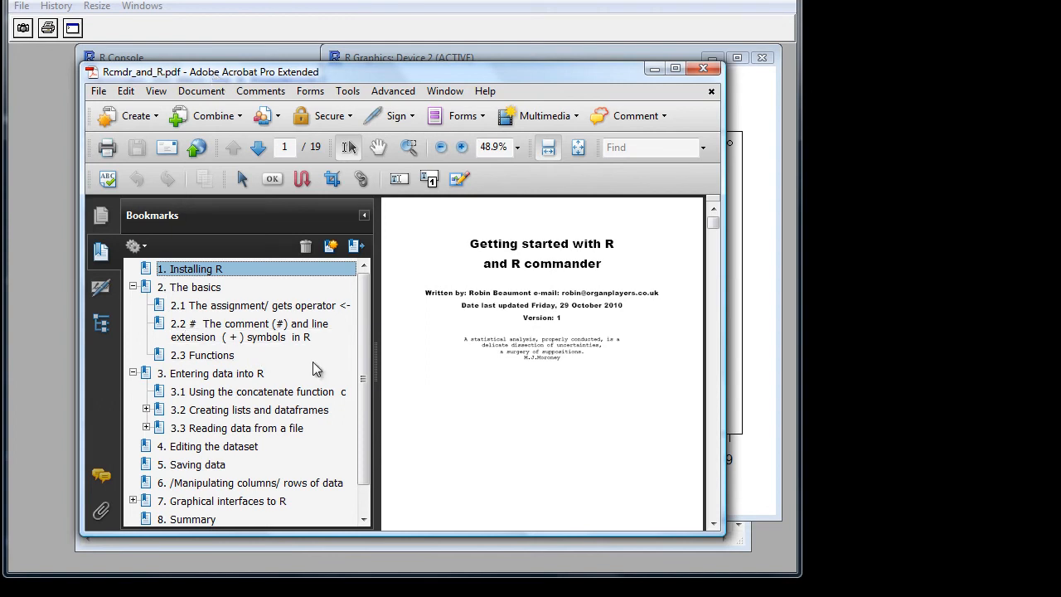
mouse_move(205, 388)
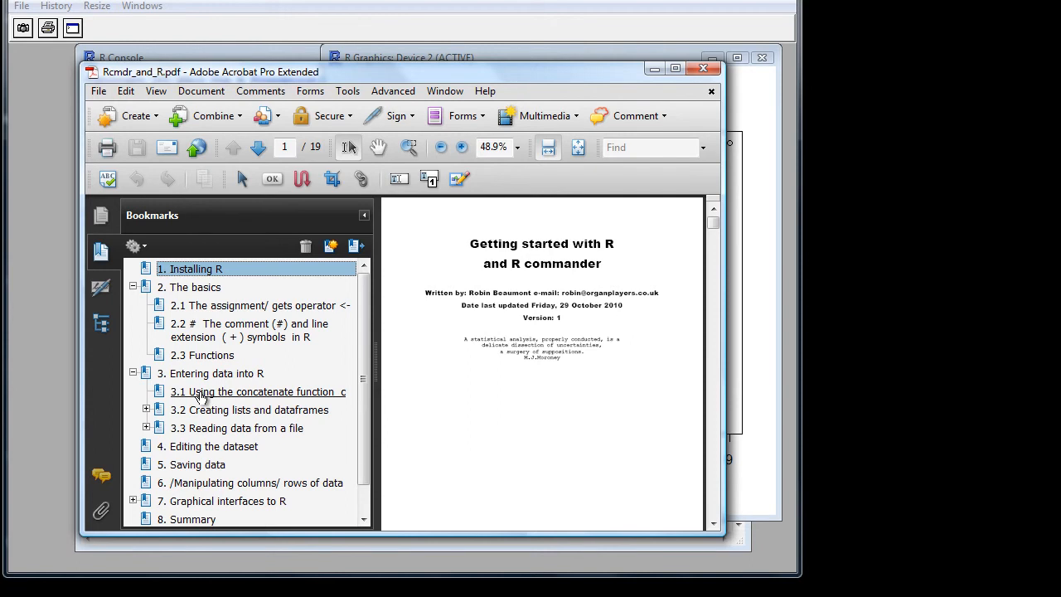
mouse_move(192, 401)
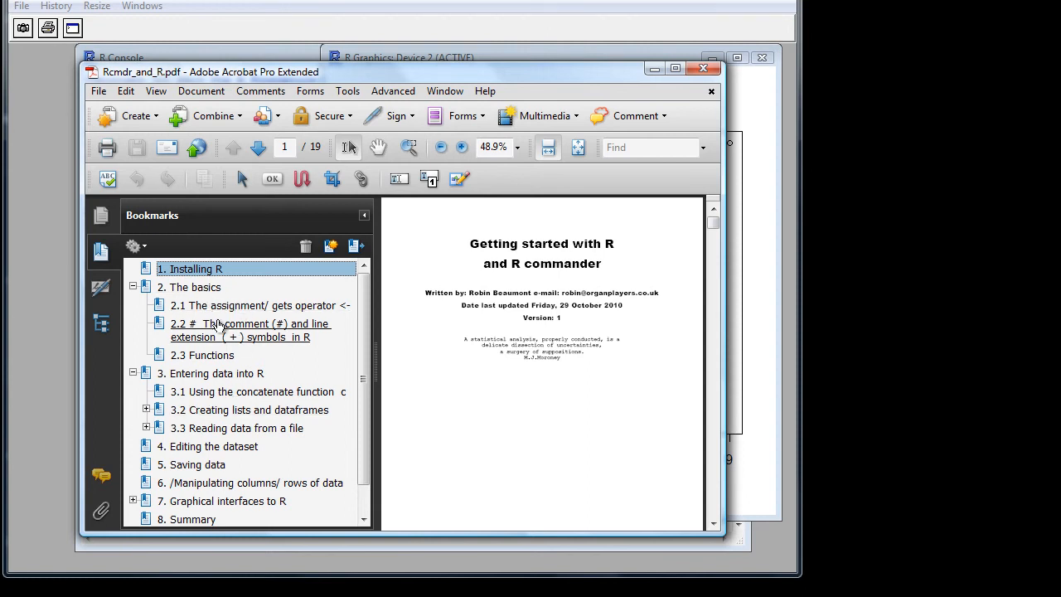
Jump to bookmark 2.2, zoom in twice, and highlight the length(x) # comment example line.
left_click(248, 324)
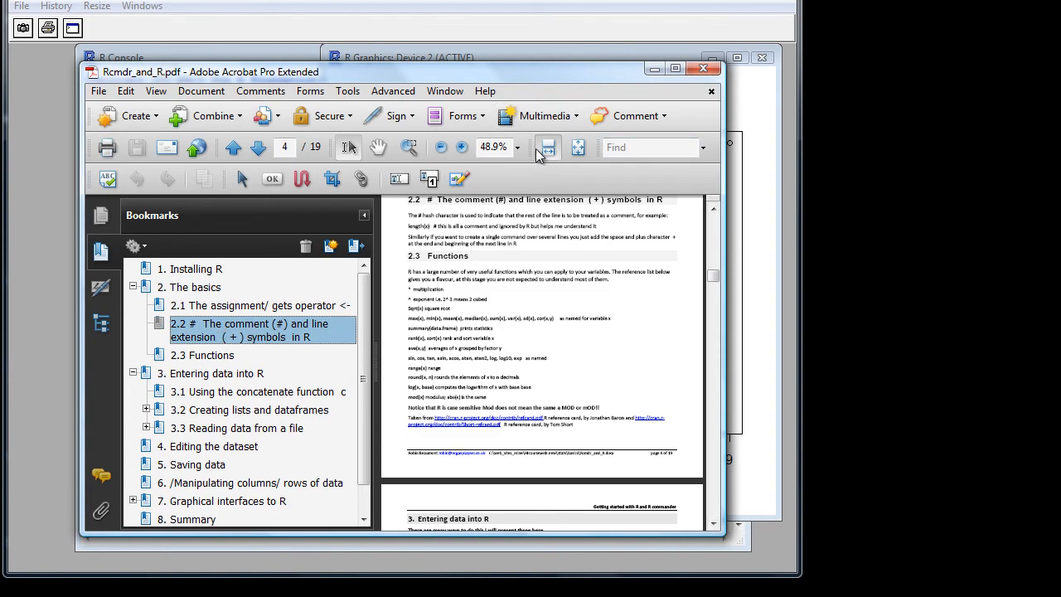
left_click(460, 147)
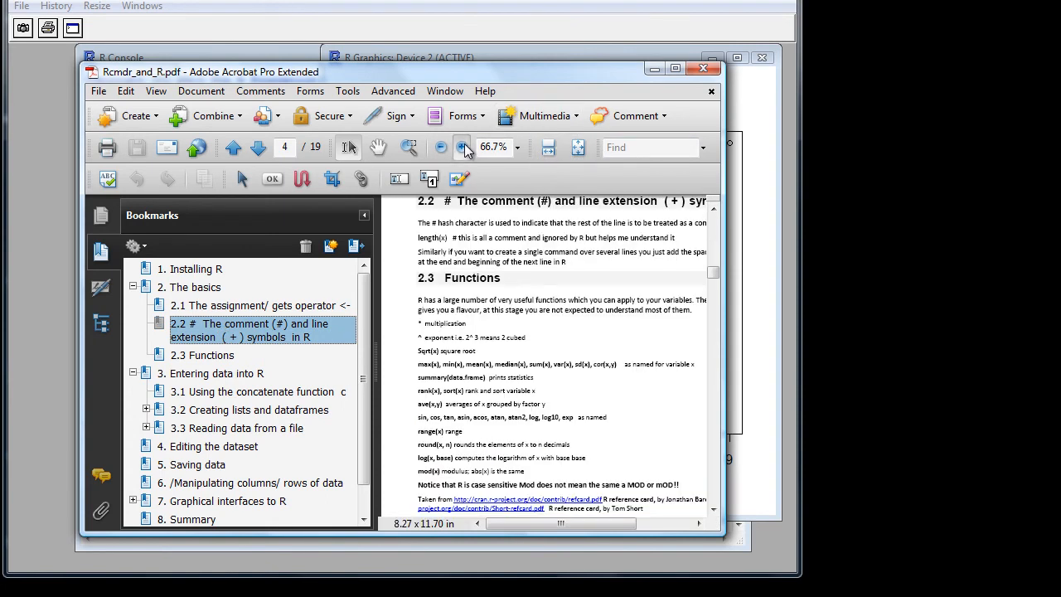
left_click(463, 148)
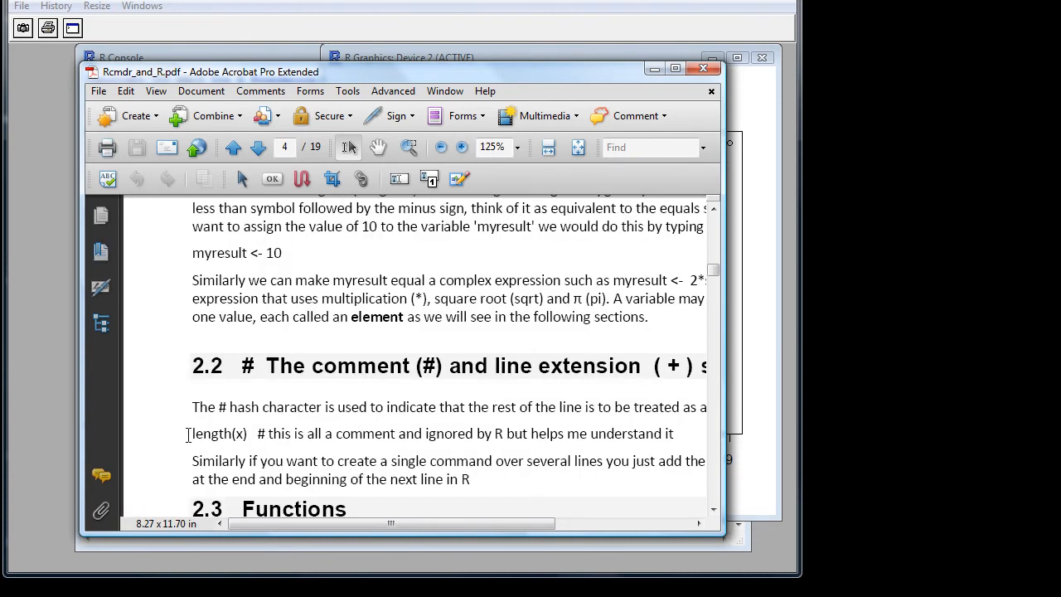
left_click_drag(192, 432, 654, 433)
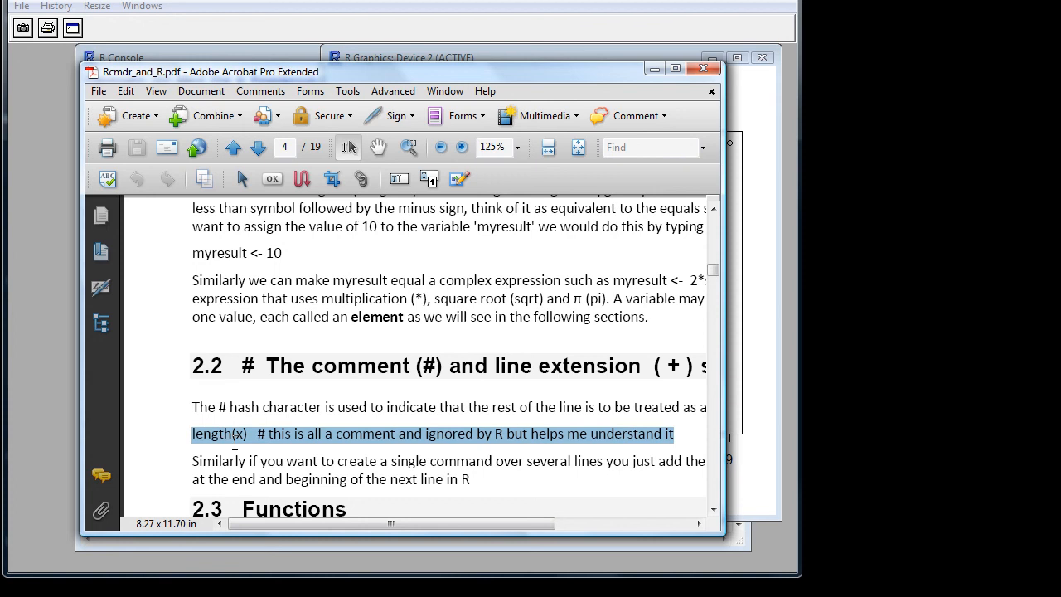
mouse_move(437, 449)
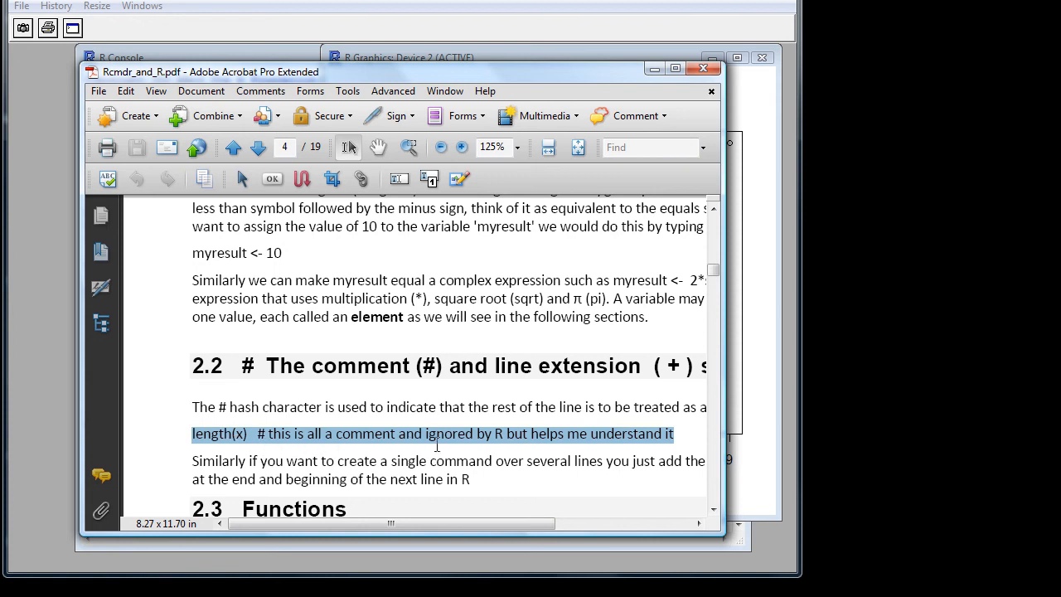
mouse_move(505, 446)
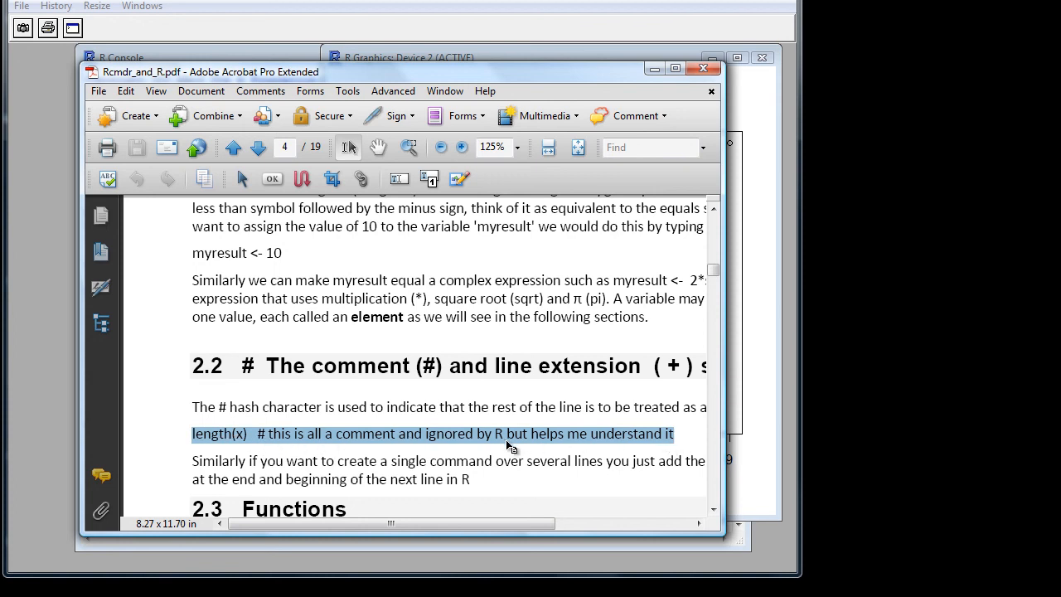
mouse_move(257, 441)
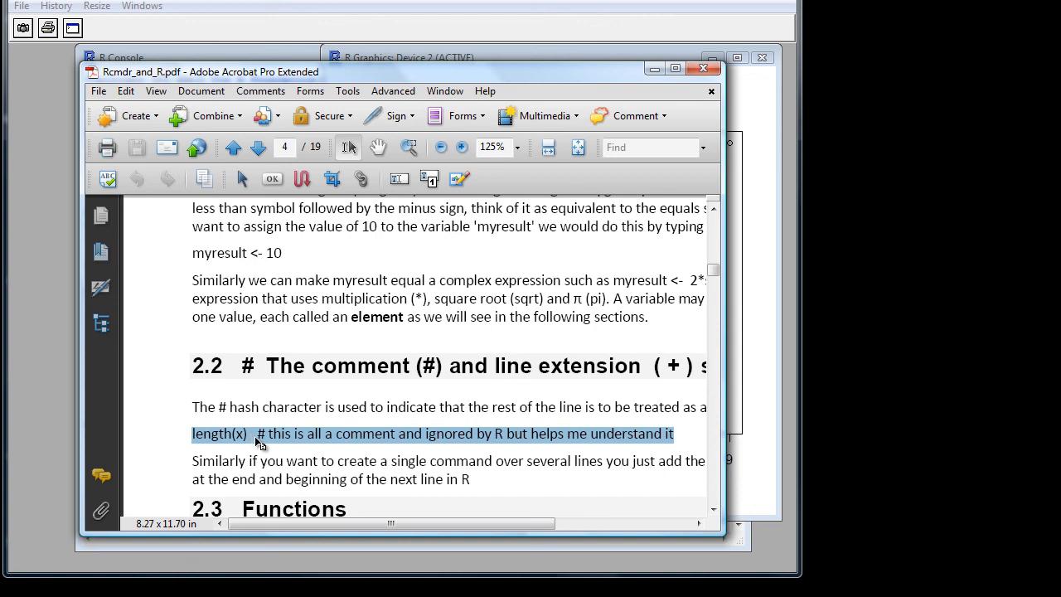
mouse_move(258, 441)
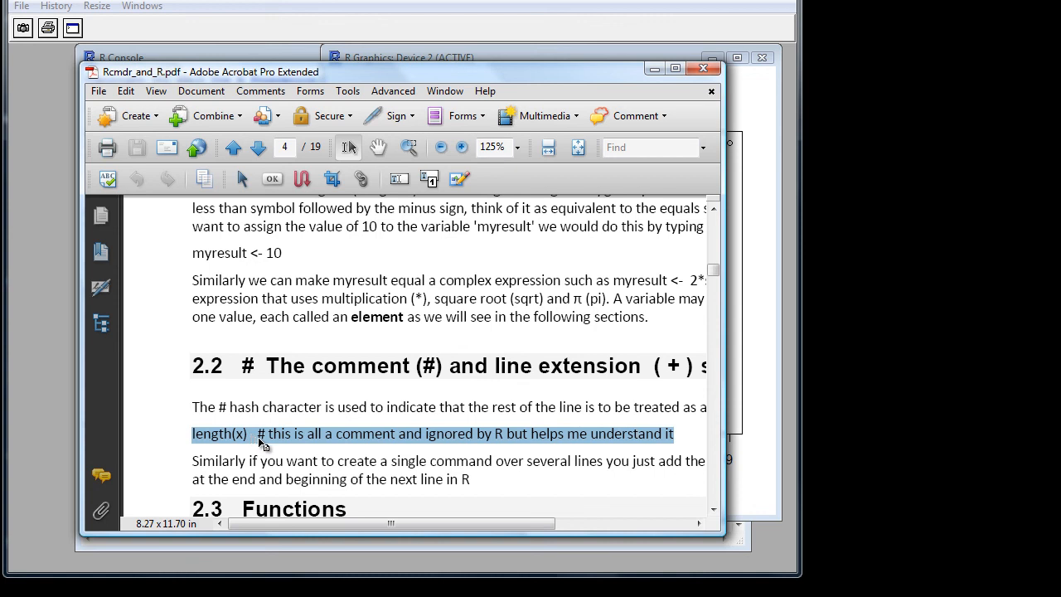